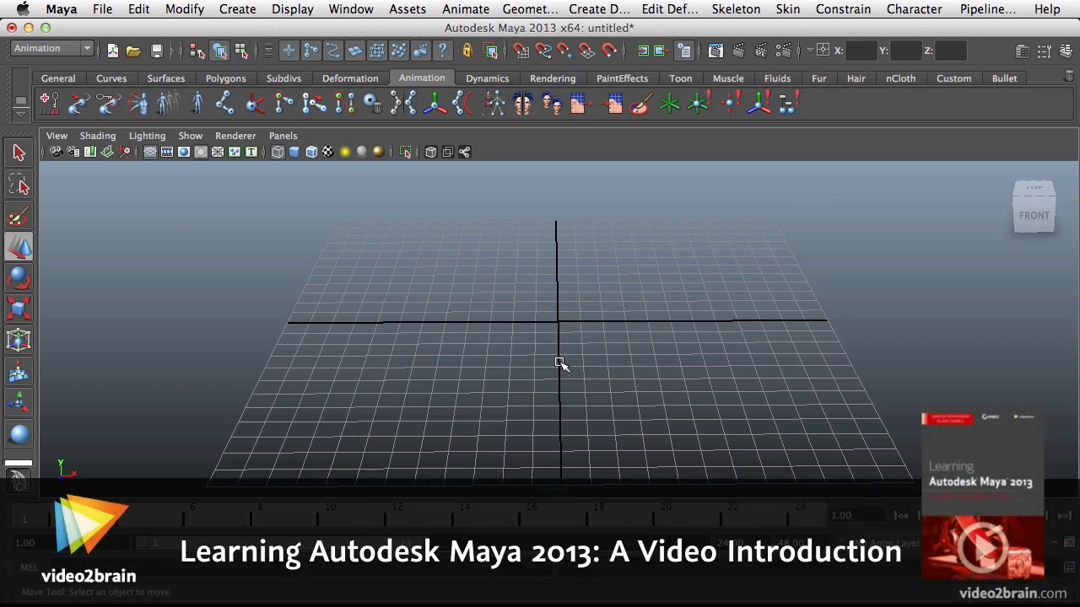
mouse_move(261, 307)
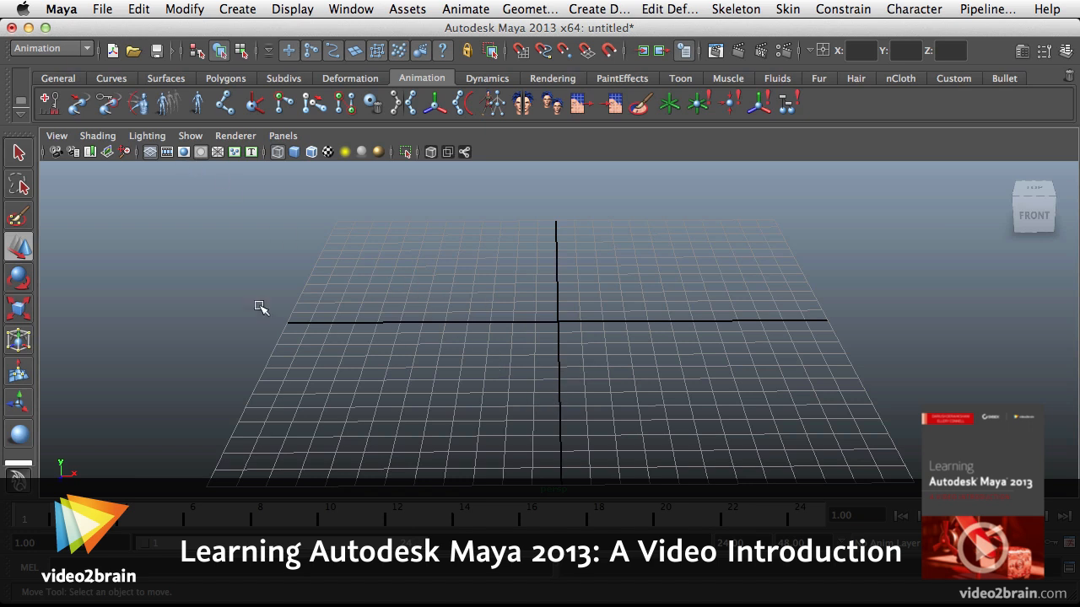
Step: Drag out nurbsSphere1 at the grid origin with the NURBS Sphere tool and view its attributes
left_click(165, 77)
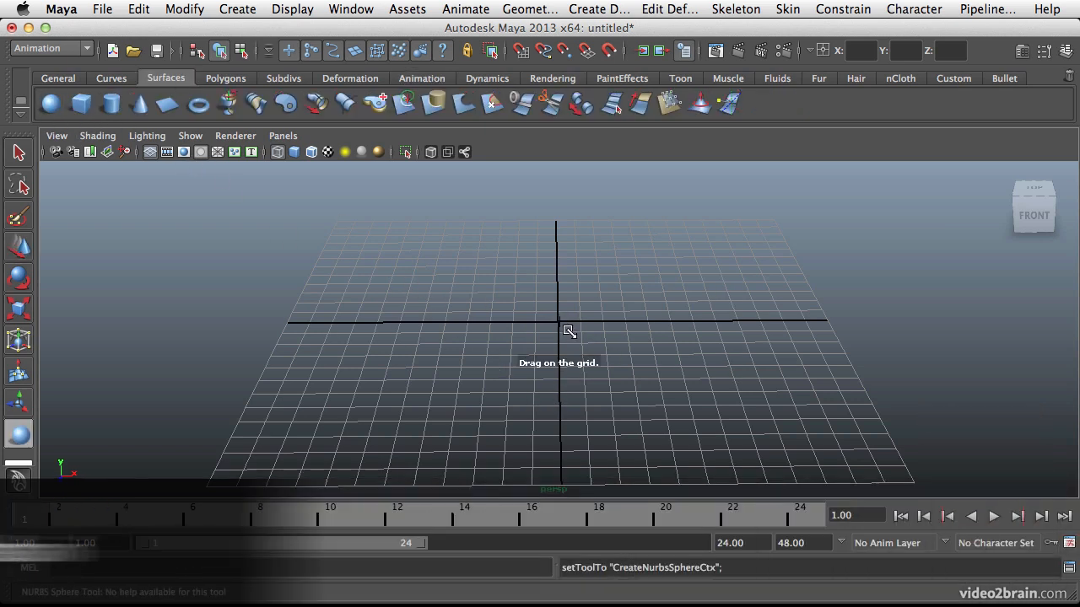
left_click_drag(557, 327, 603, 305)
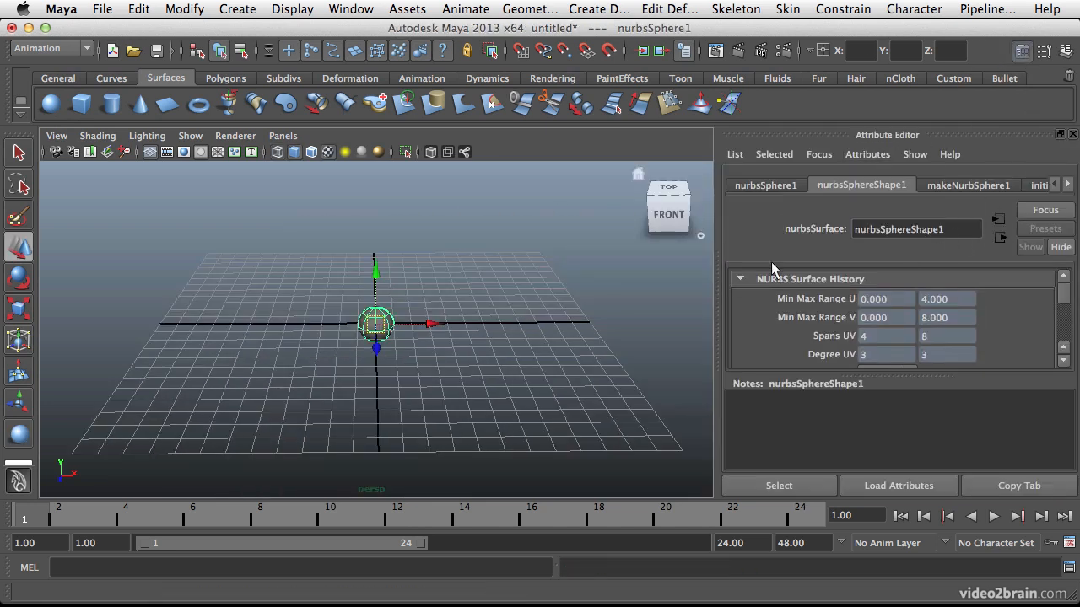
left_click(764, 185)
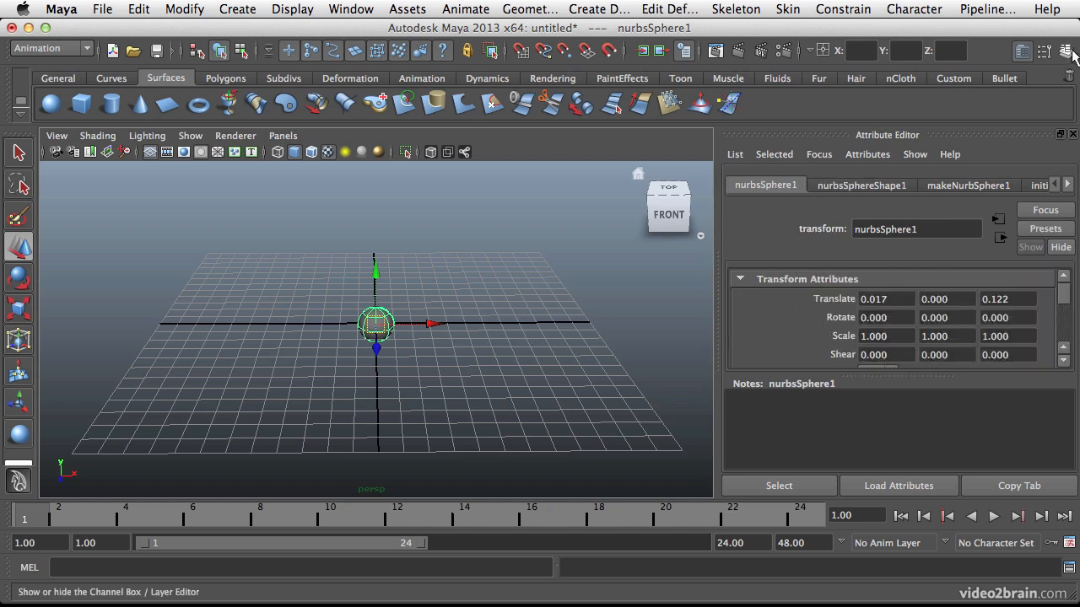
Step: Show the Channel Box and drag the sphere left along X to about -8.5
left_click(1065, 50)
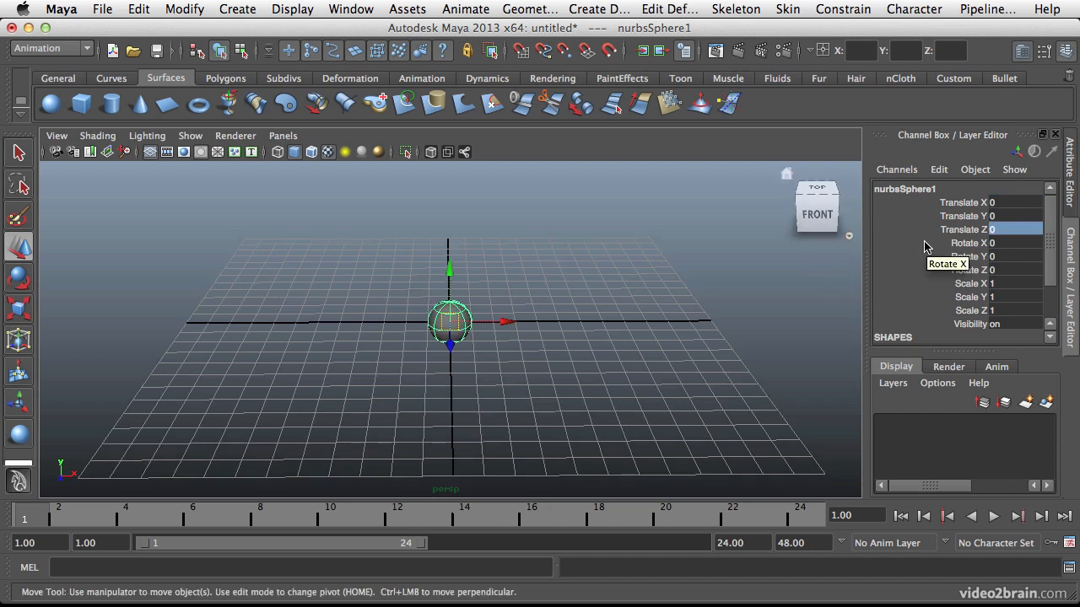
mouse_move(963, 317)
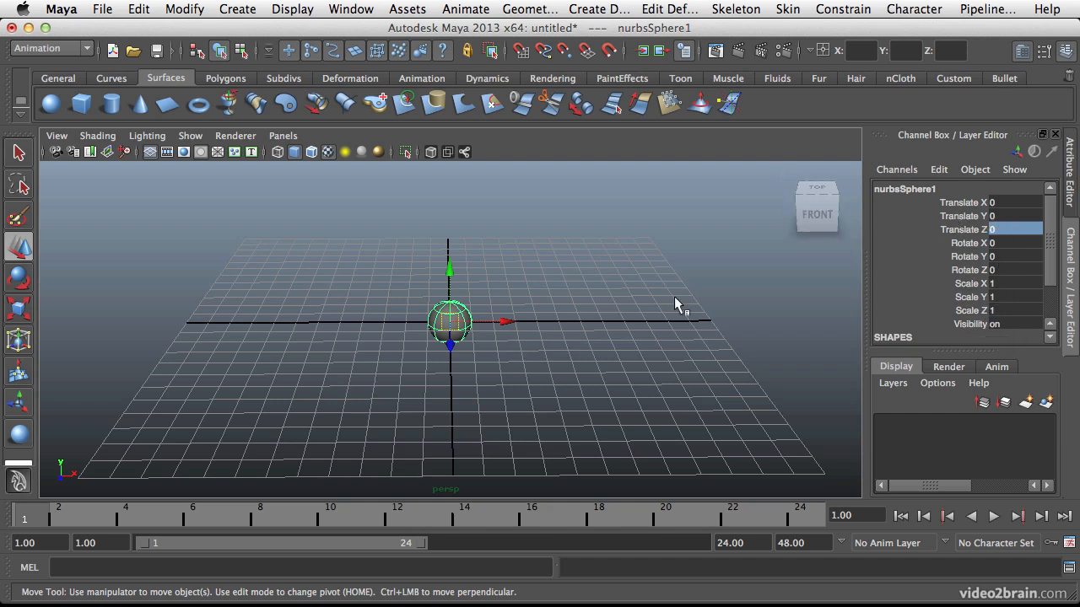
left_click_drag(501, 321, 362, 322)
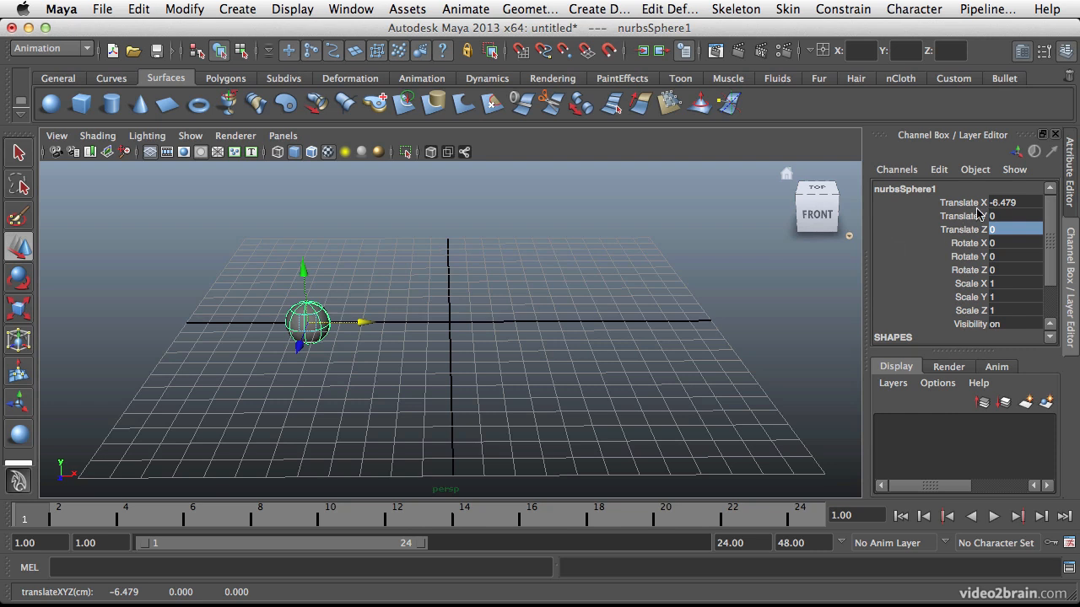
left_click(1004, 202)
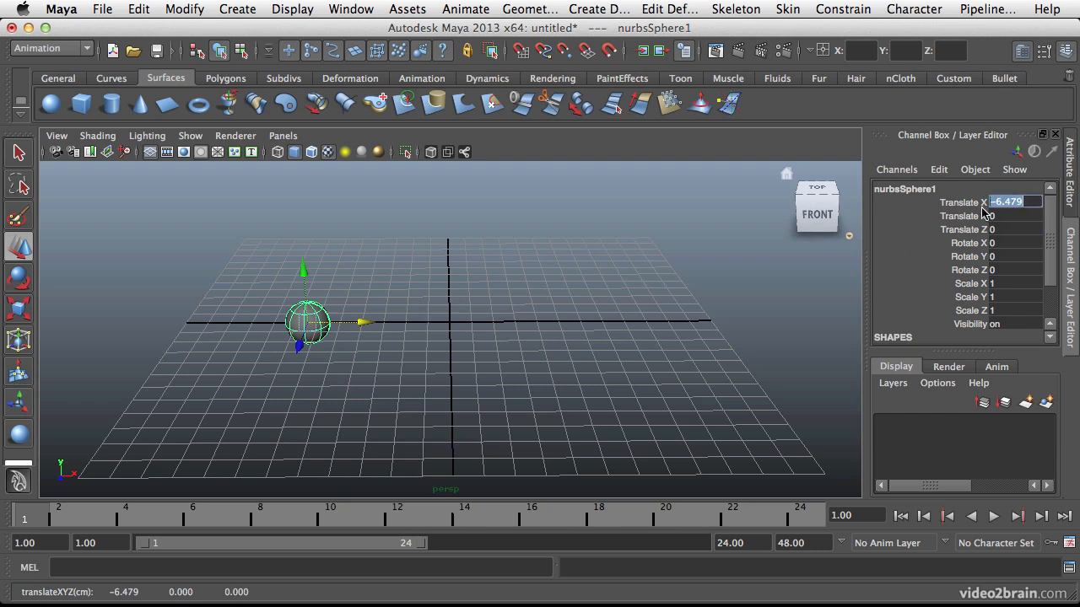
mouse_move(931, 235)
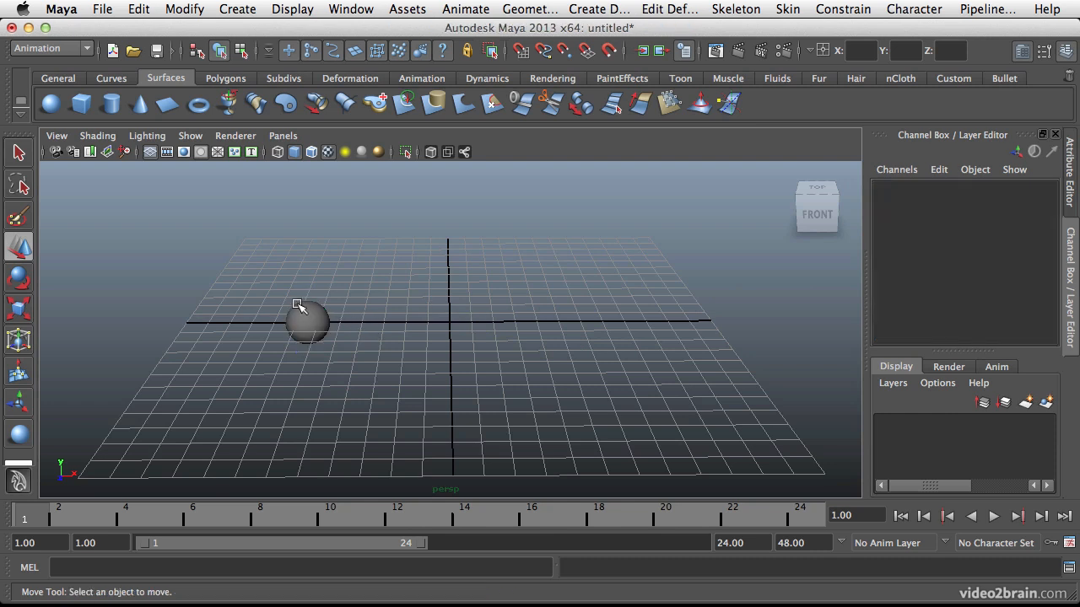
left_click_drag(306, 323, 259, 323)
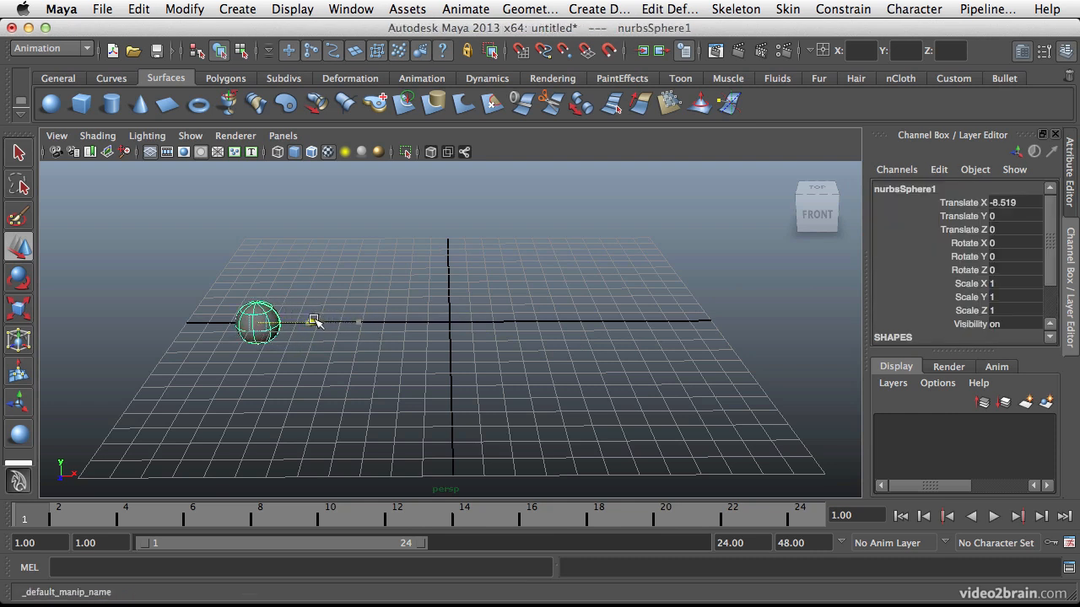
Step: Nudge the sphere left so Translate X reads about -9.249
left_click_drag(314, 321, 301, 323)
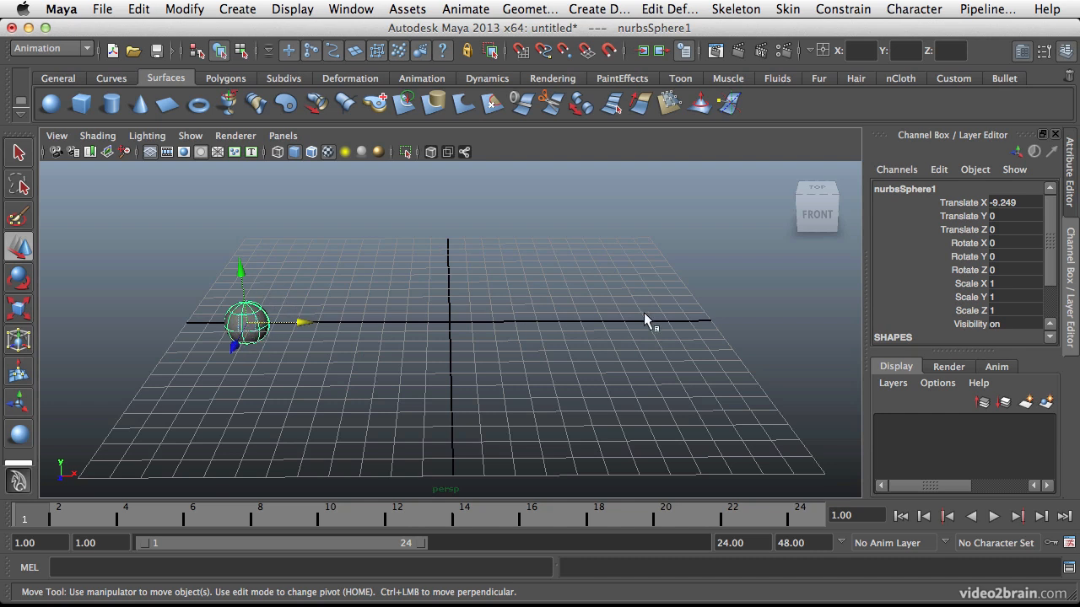
mouse_move(282, 338)
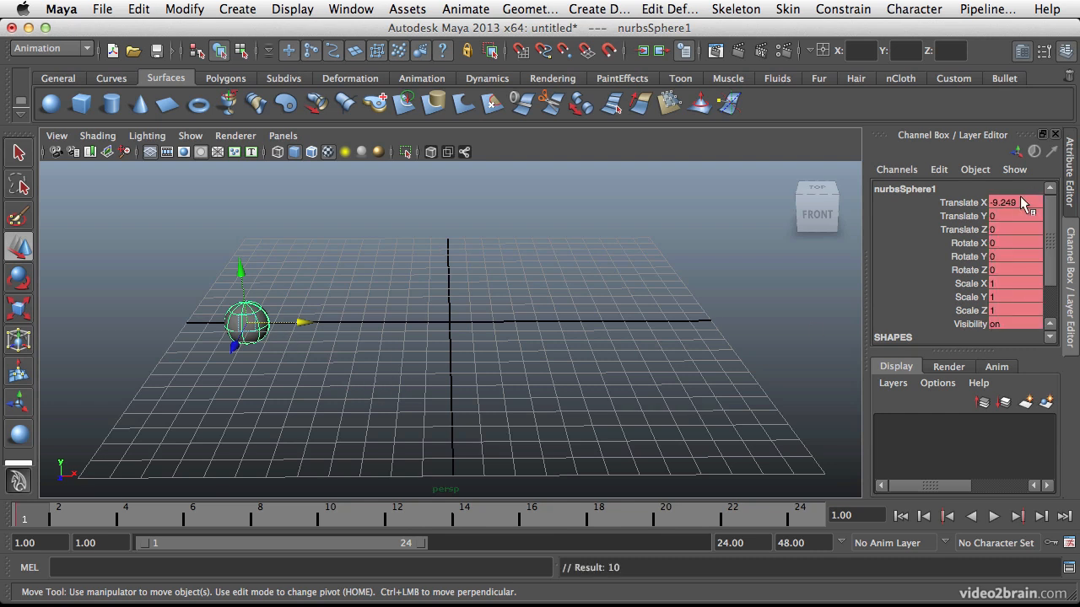
mouse_move(1021, 328)
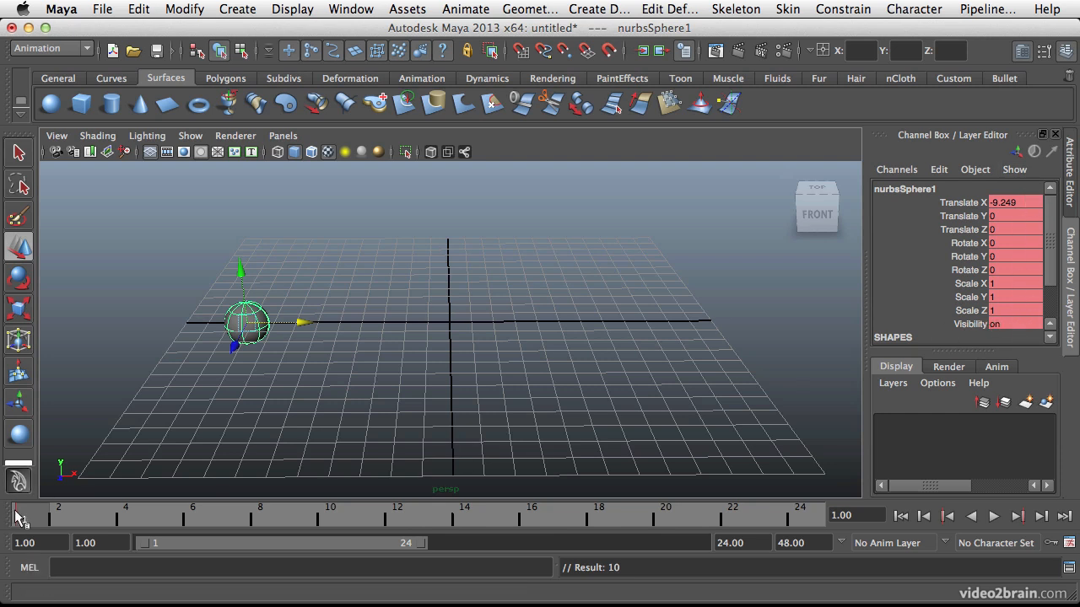
mouse_move(19, 518)
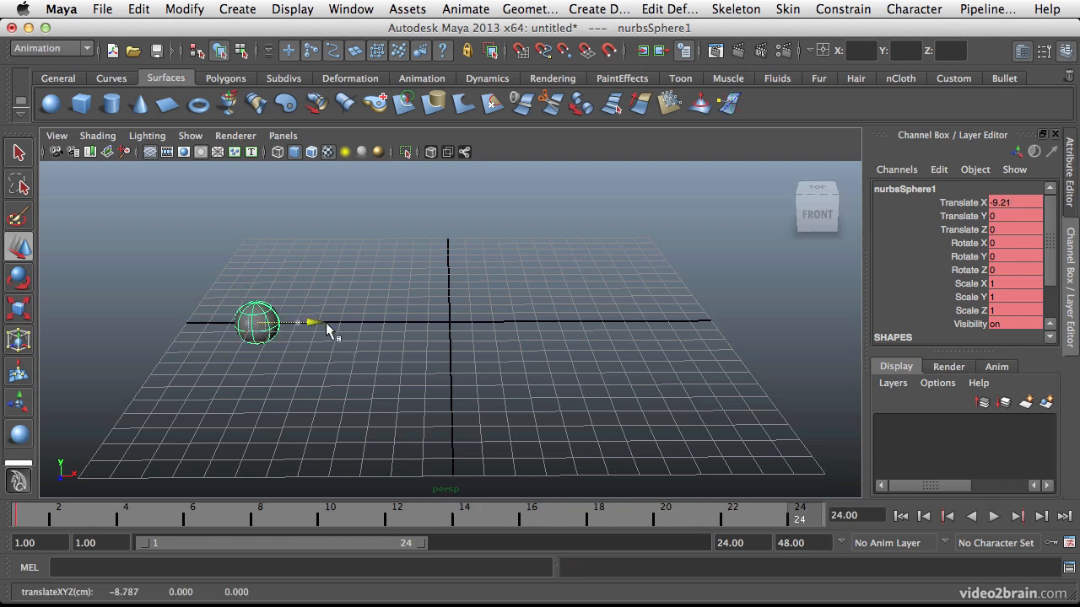
Step: Drag the sphere right to about X 10.178 at frame 24, then scrub and play the animation
left_click_drag(310, 323, 696, 323)
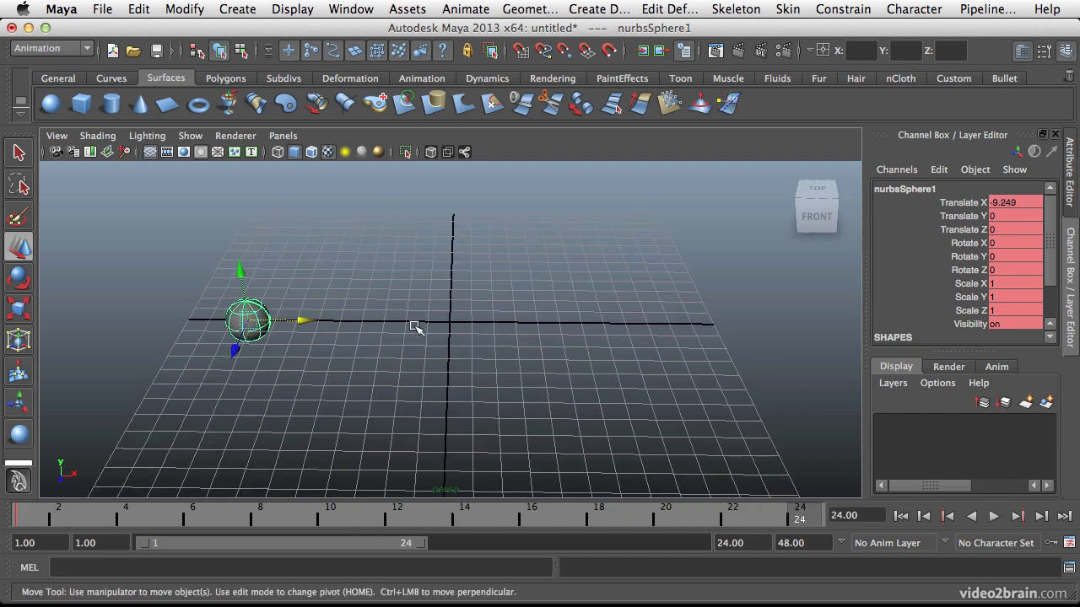
left_click_drag(299, 321, 729, 325)
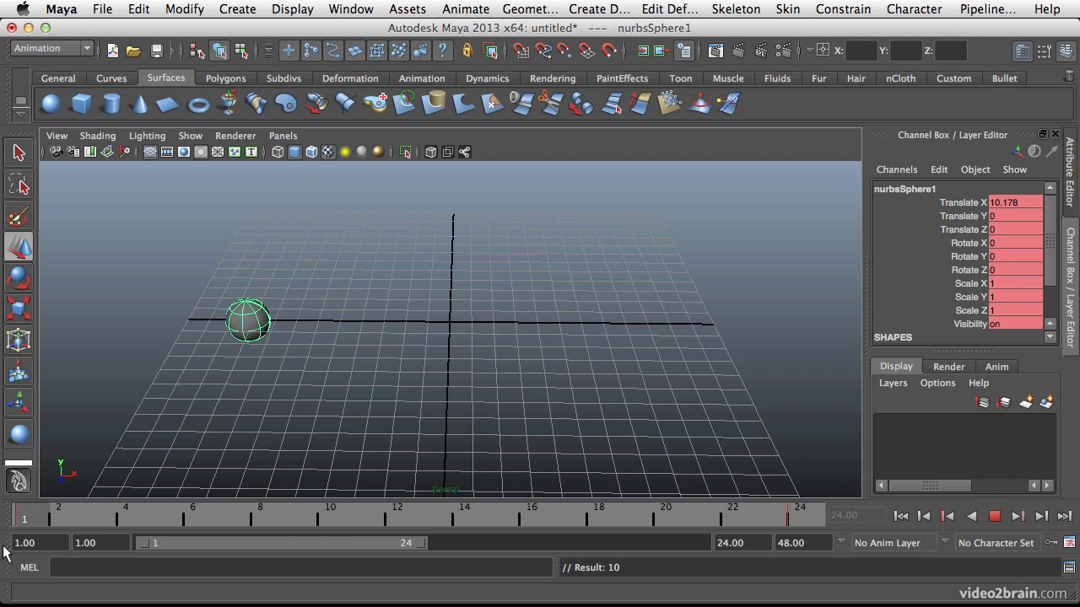
mouse_move(33, 504)
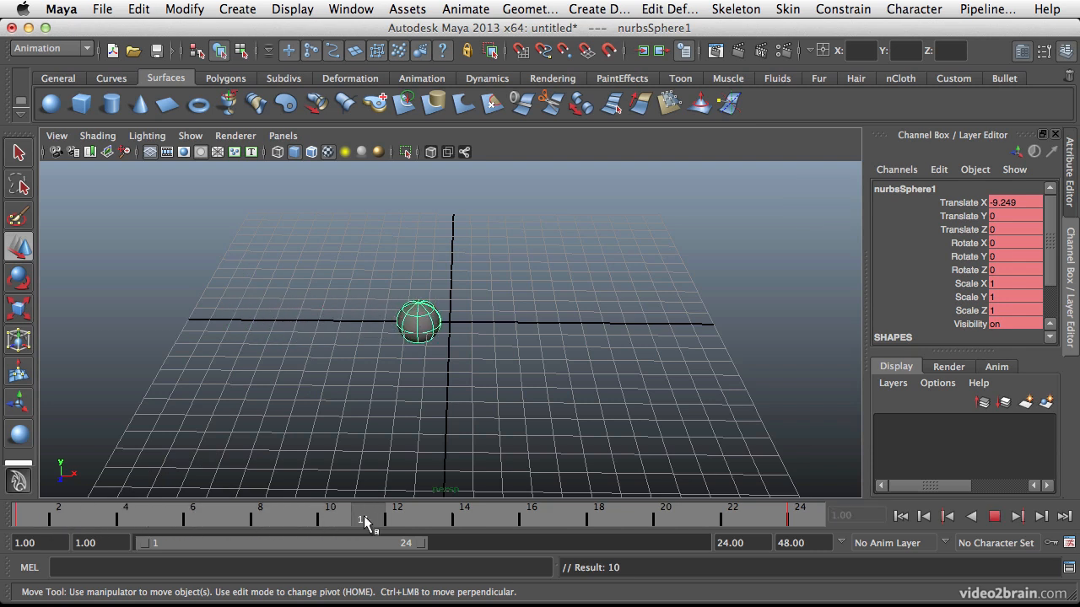
left_click_drag(364, 519, 733, 518)
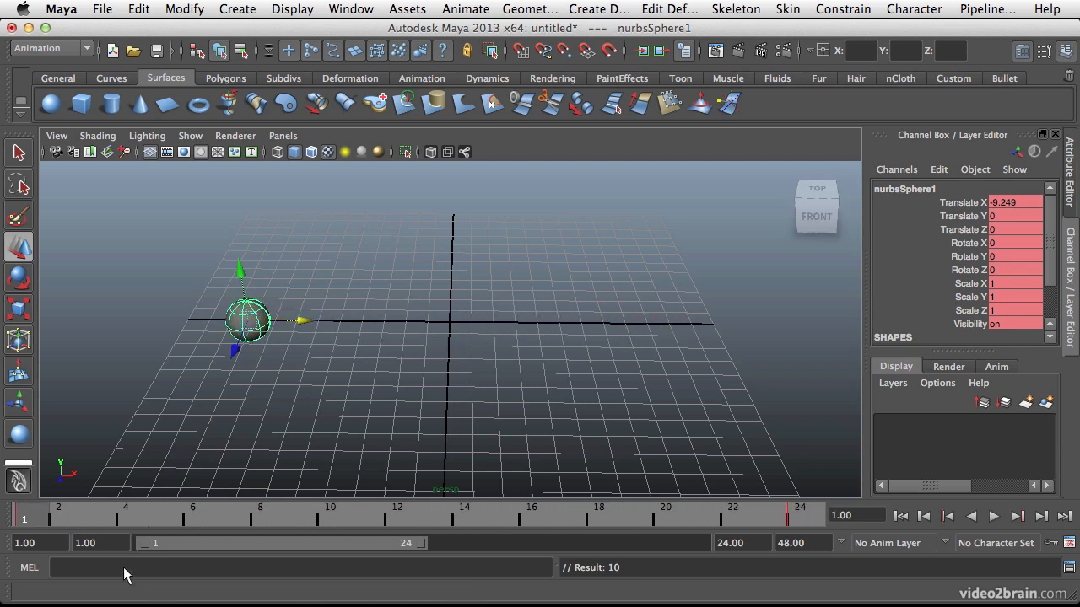
left_click(994, 516)
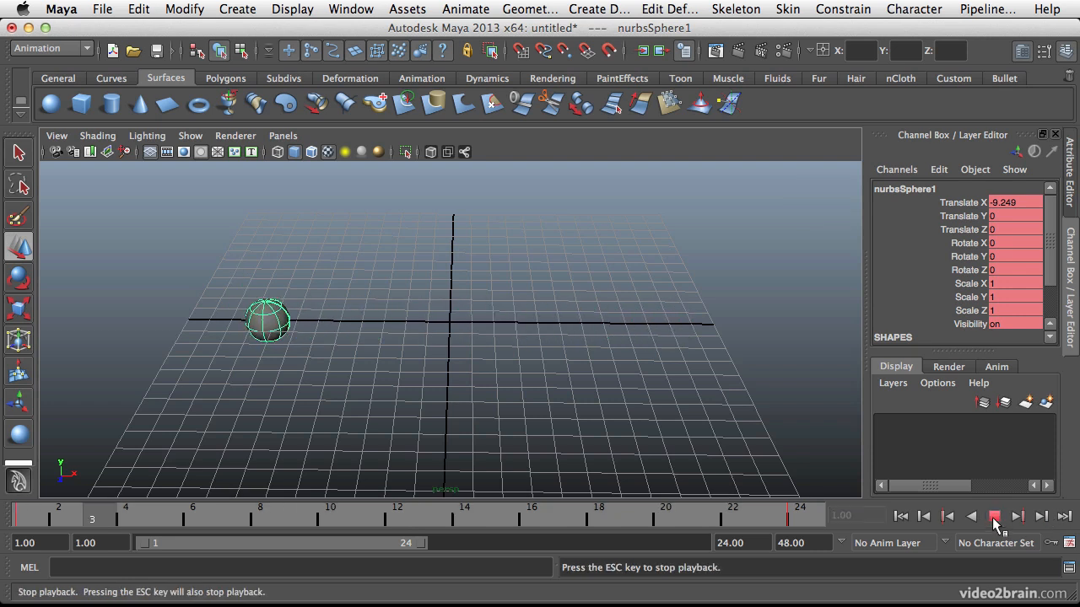
left_click(994, 515)
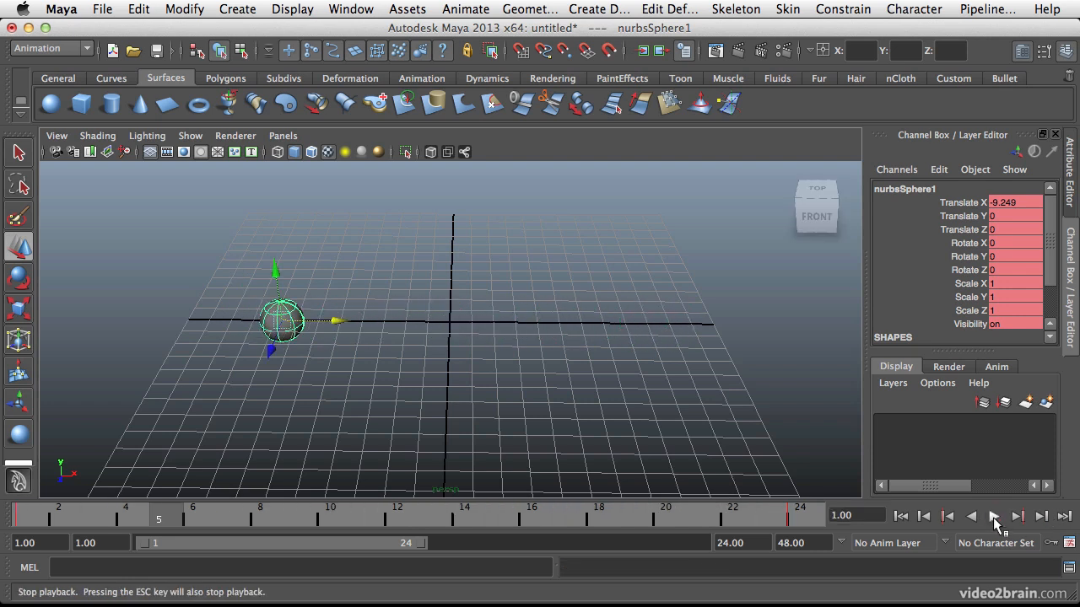
left_click(993, 516)
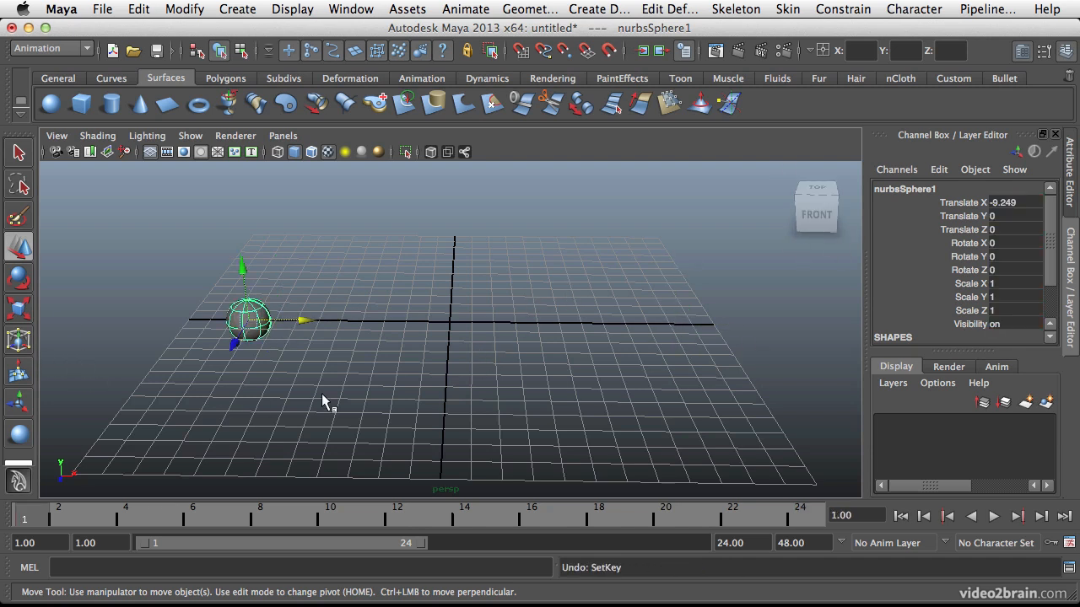
mouse_move(664, 319)
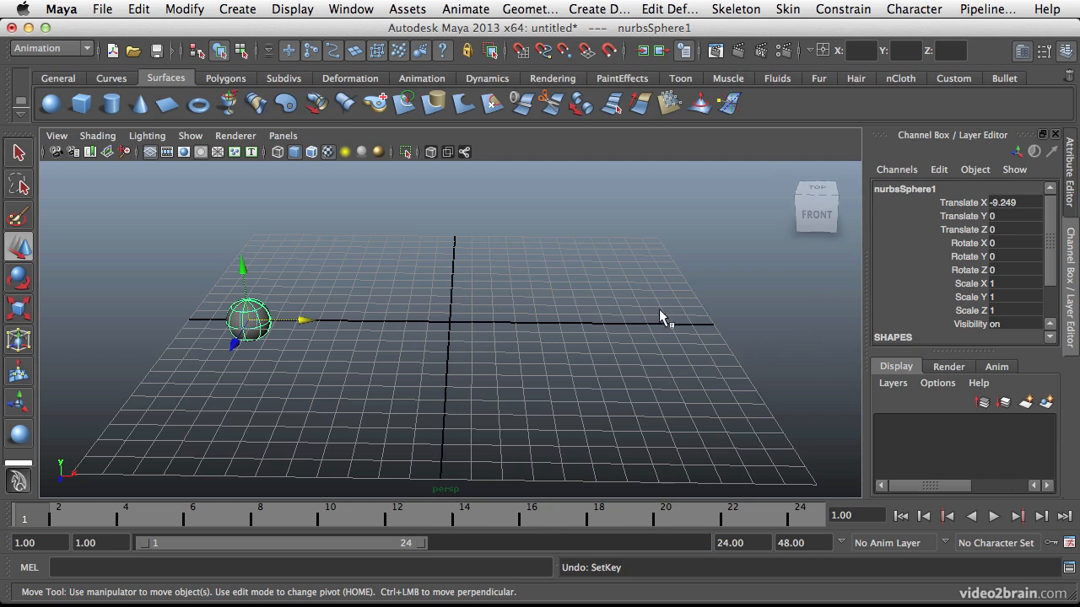
mouse_move(317, 328)
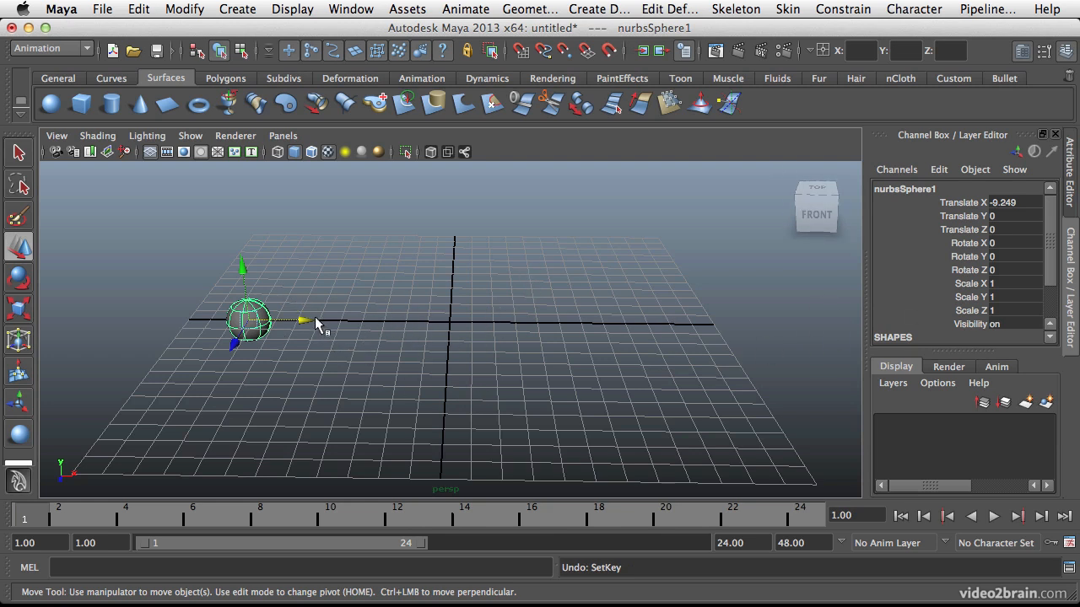
mouse_move(776, 283)
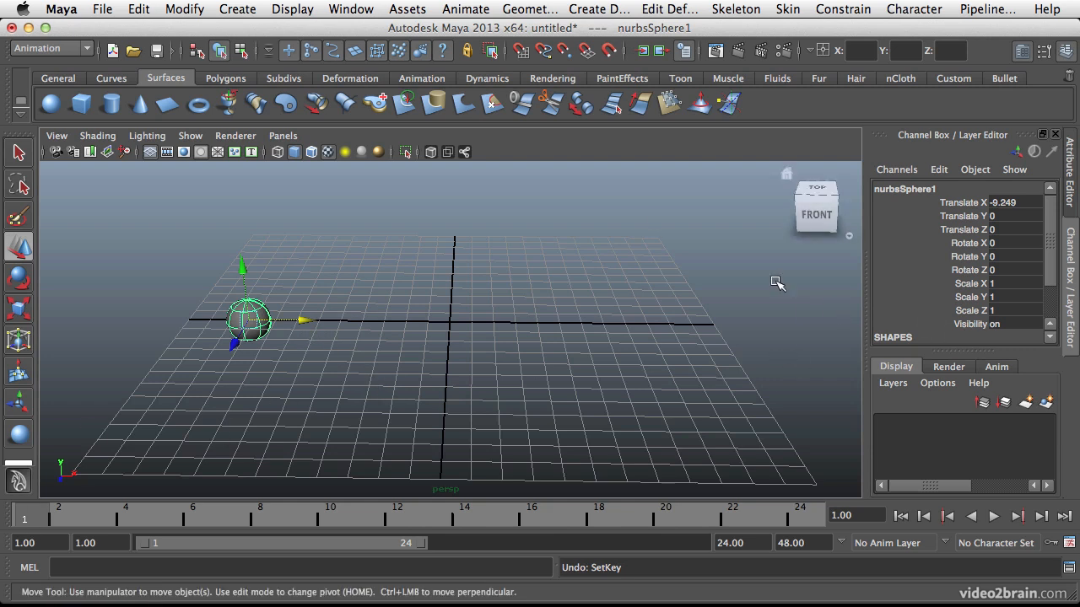
Step: Open the Animate menu's keying commands
left_click(464, 10)
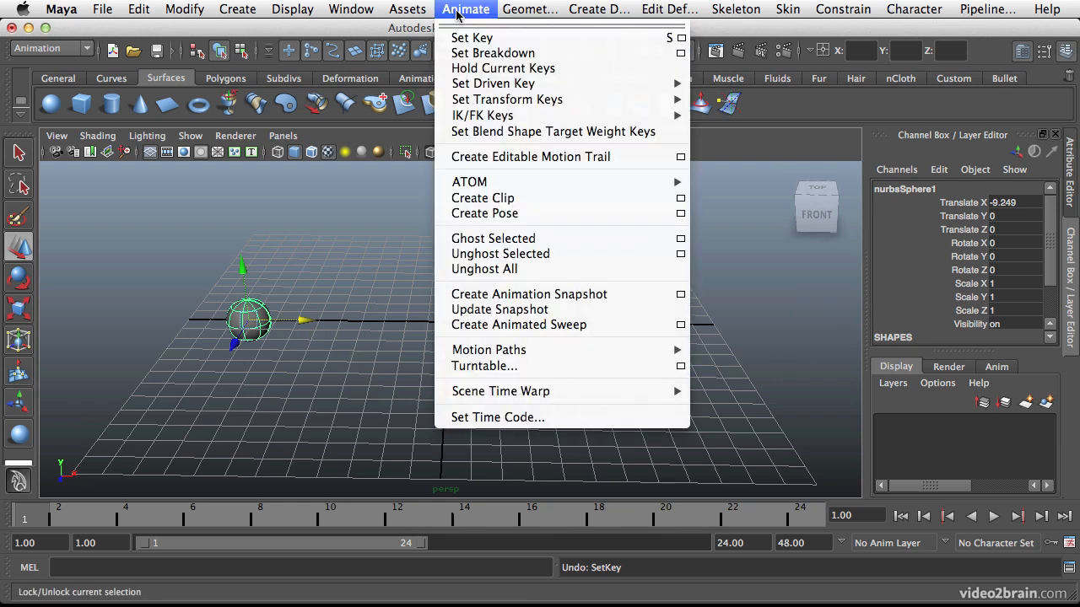
mouse_move(507, 99)
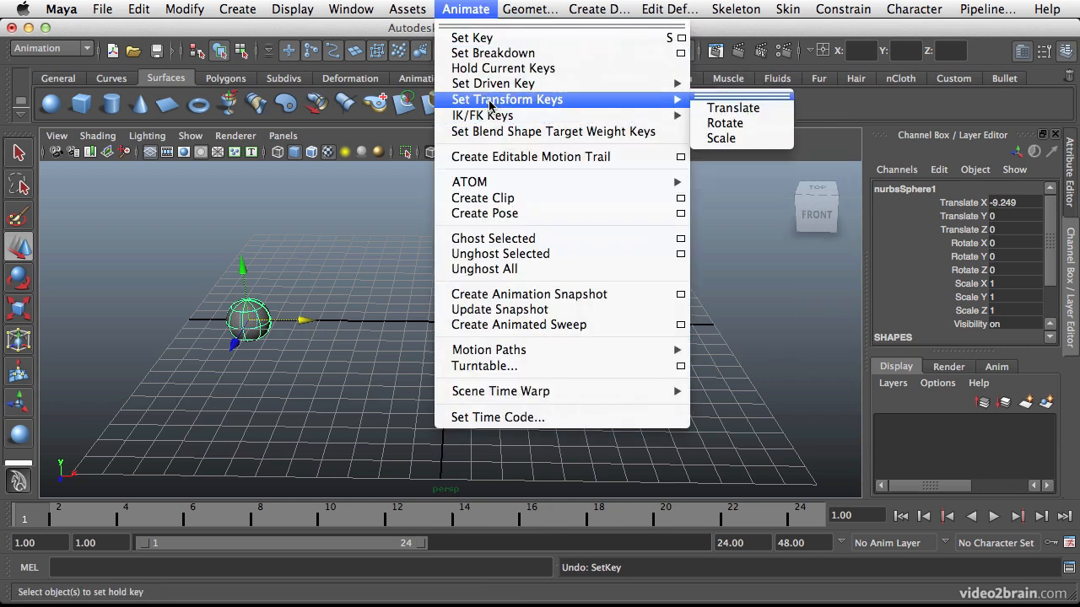
mouse_move(736, 103)
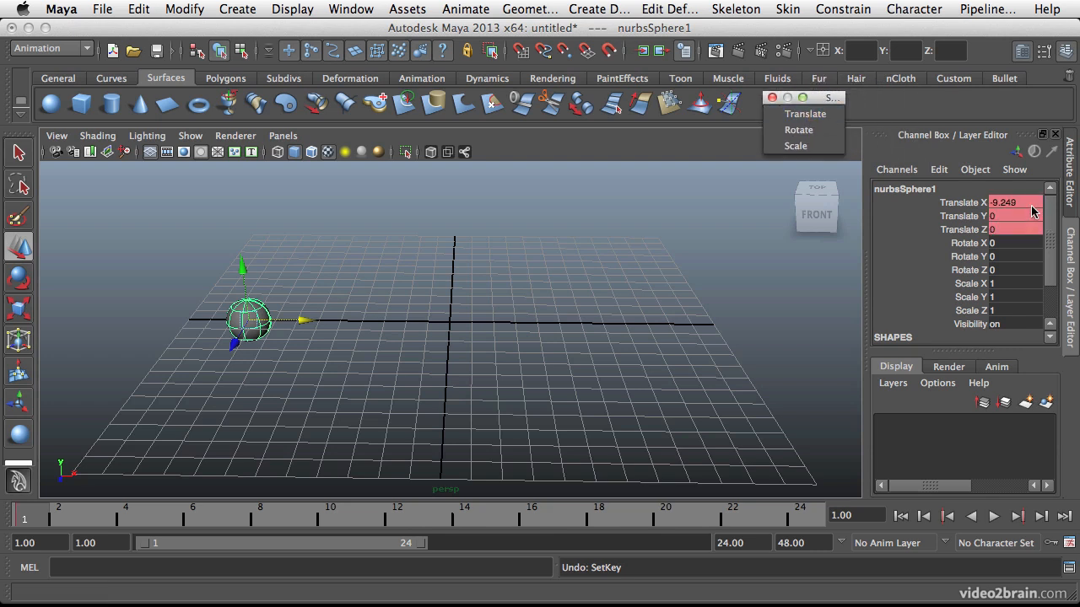
mouse_move(972, 228)
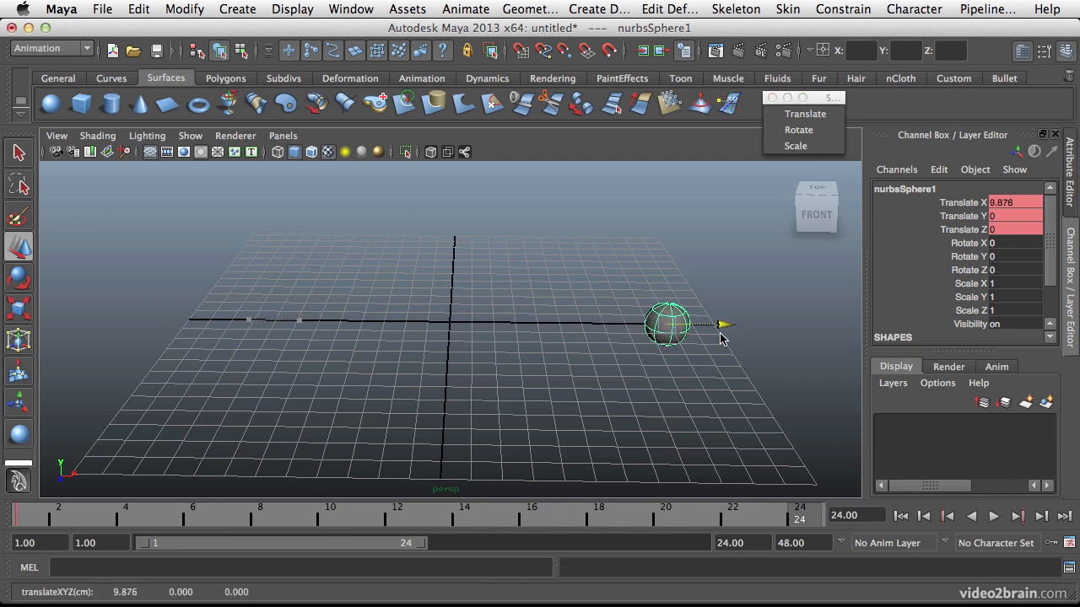
Step: Key Translate from the torn-off Set Transform Keys panel at frame 24
left_click(798, 129)
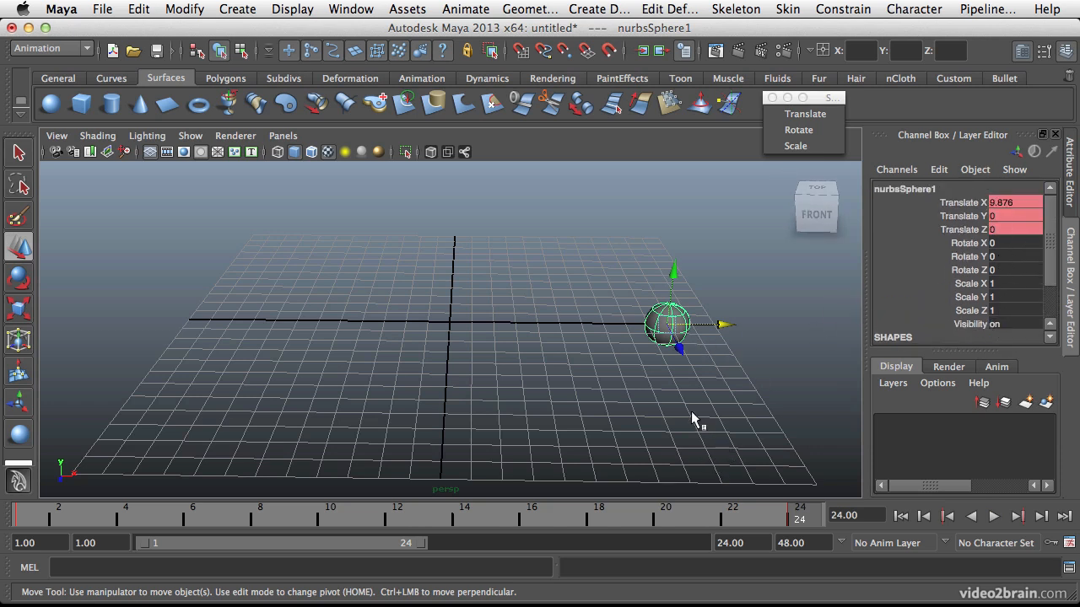
mouse_move(709, 329)
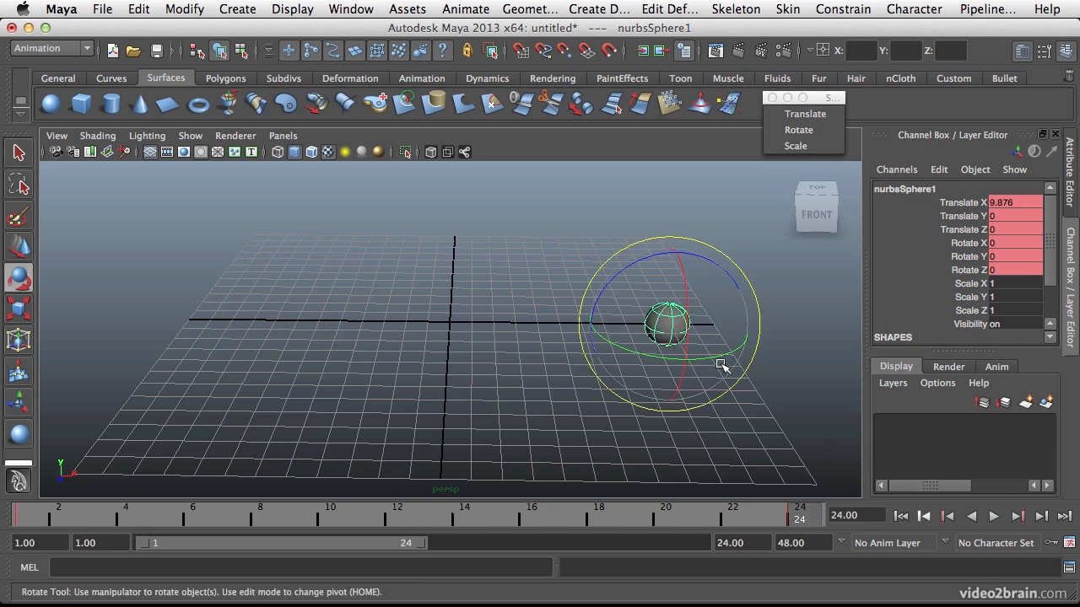
Step: Rotate the sphere, scale it to nearly three times its size, and scrub to preview
left_click_drag(723, 365, 593, 251)
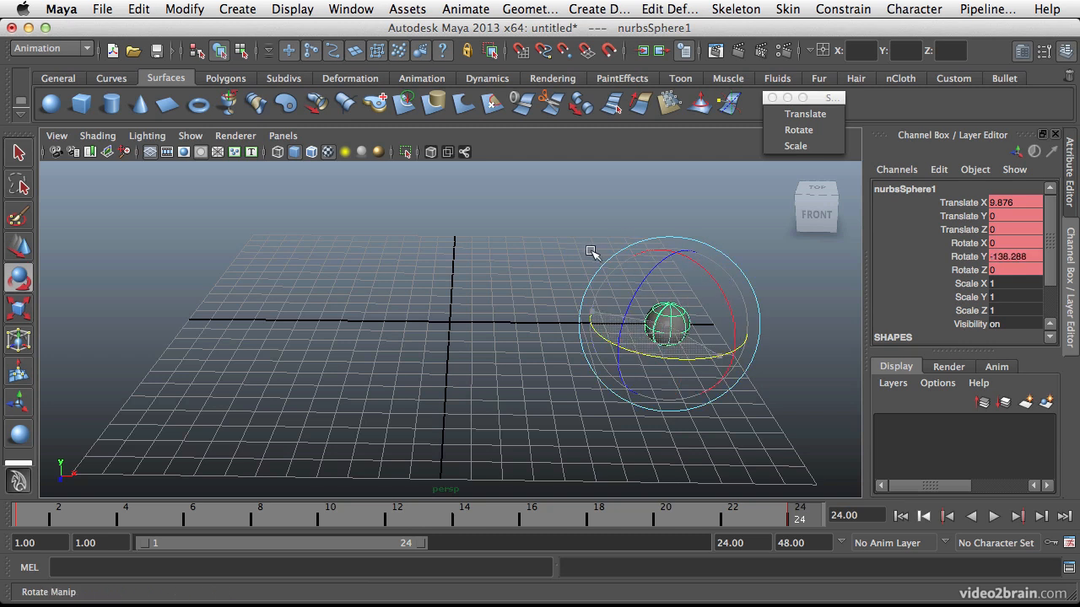
left_click_drag(591, 251, 637, 214)
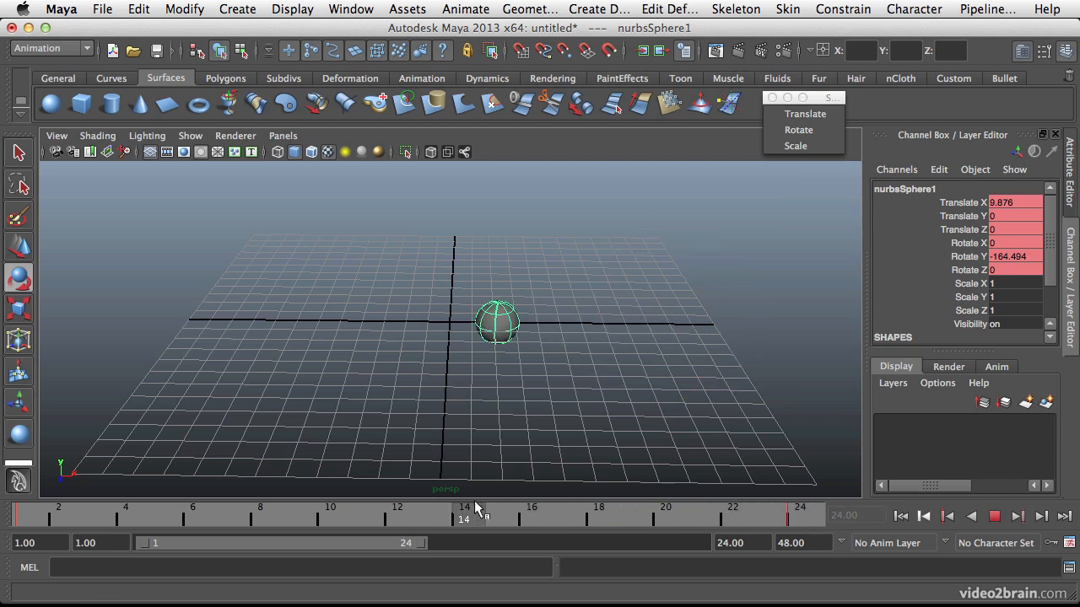
left_click_drag(475, 513, 99, 512)
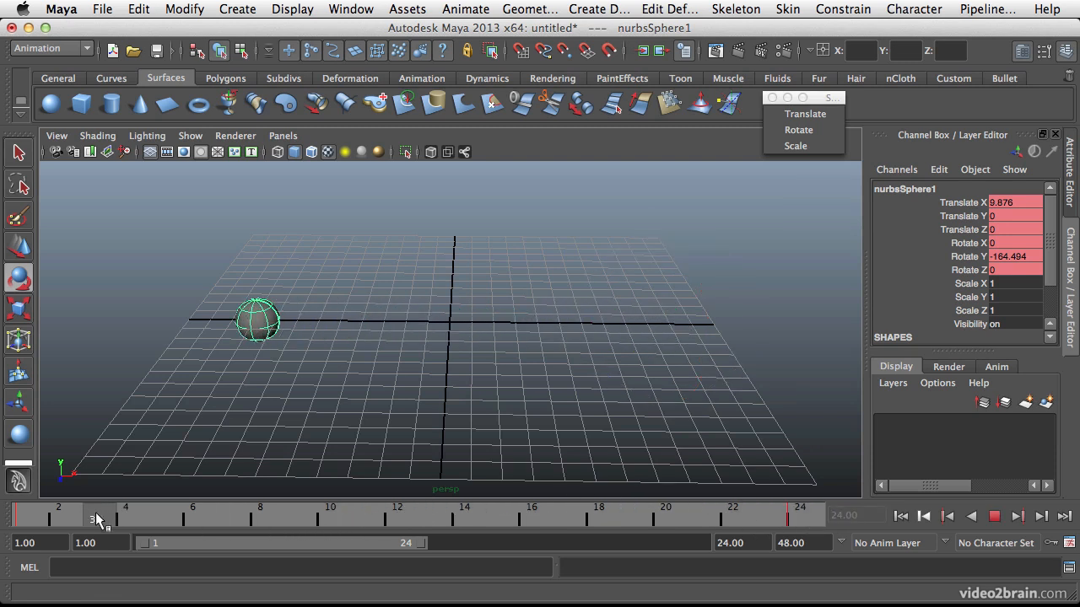
left_click_drag(100, 516, 631, 515)
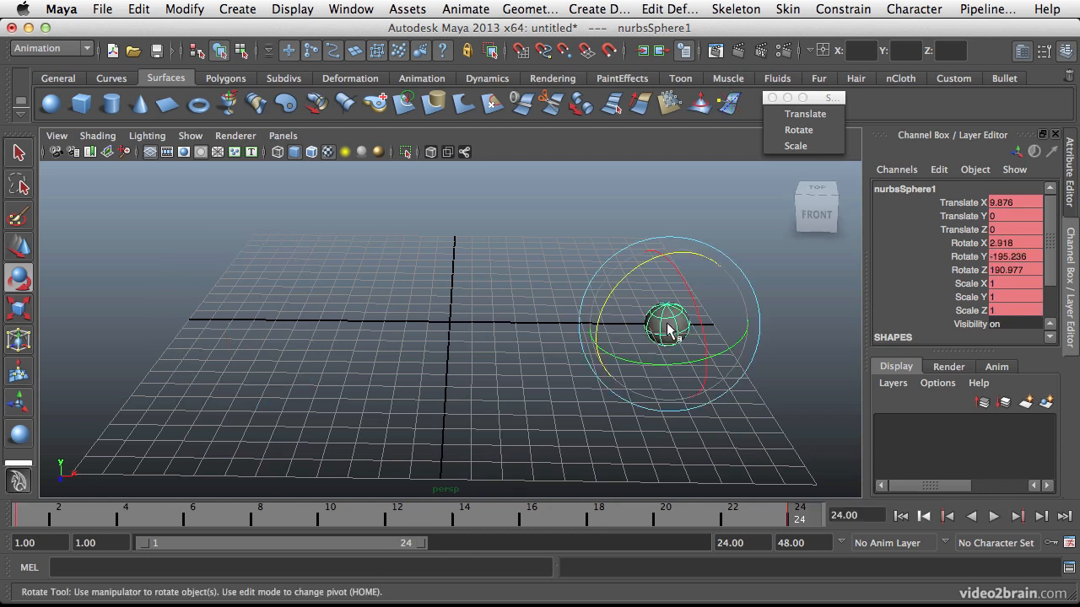
left_click_drag(666, 328, 851, 327)
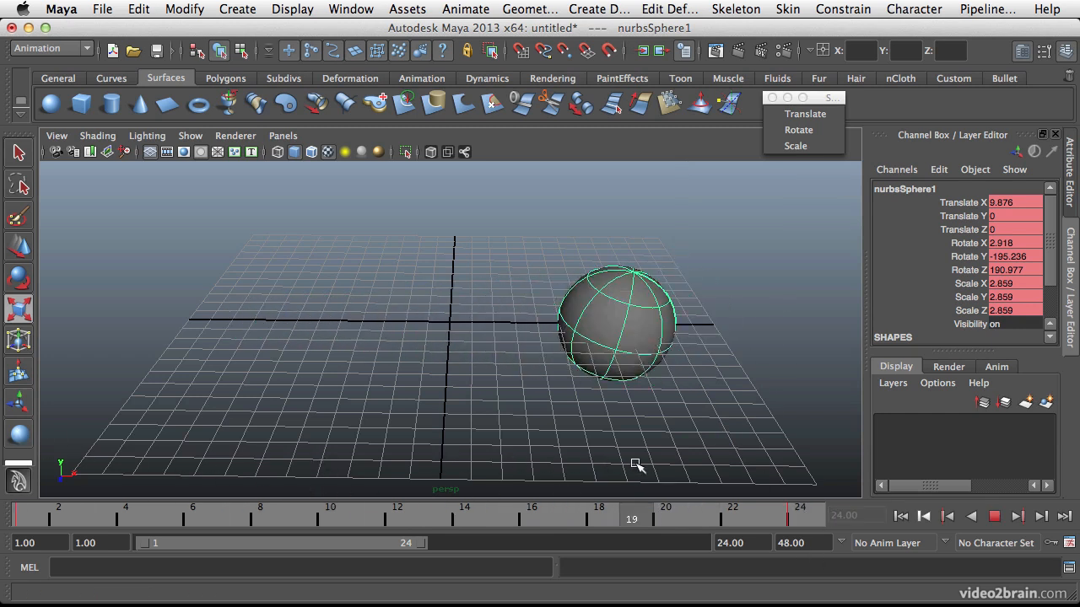
left_click(463, 513)
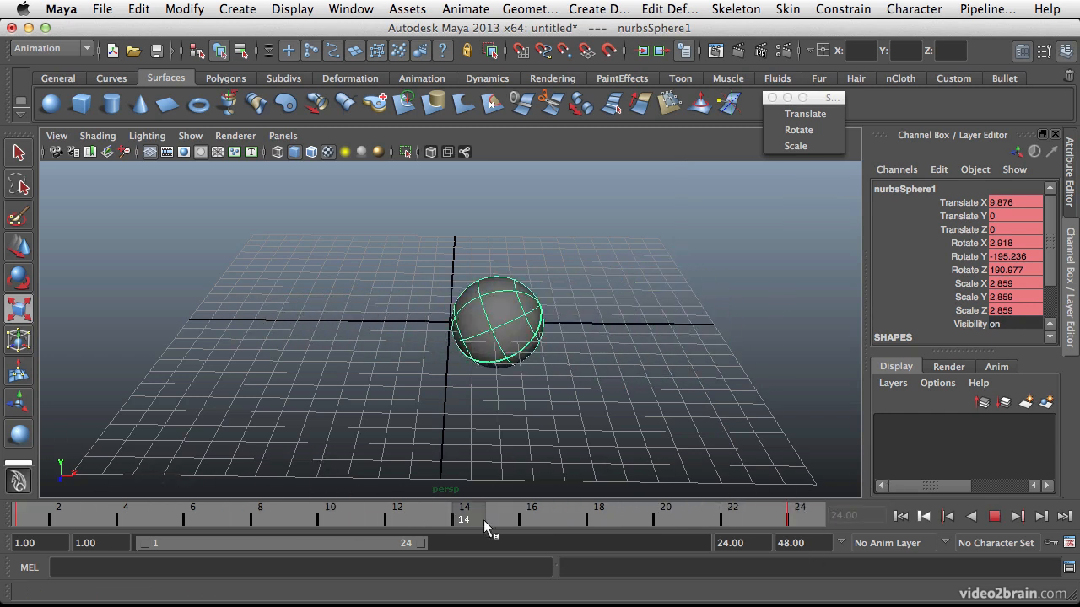
Step: Rotate the sphere around Z, return to frame 1, and scrub the timeline to check timing
left_click_drag(463, 515, 498, 514)
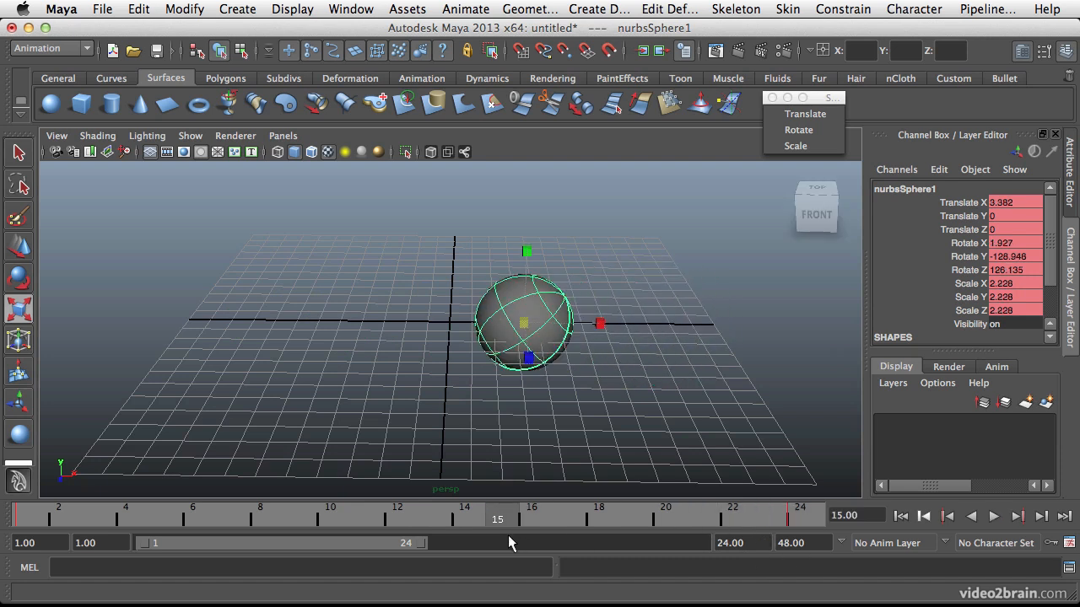
mouse_move(786, 453)
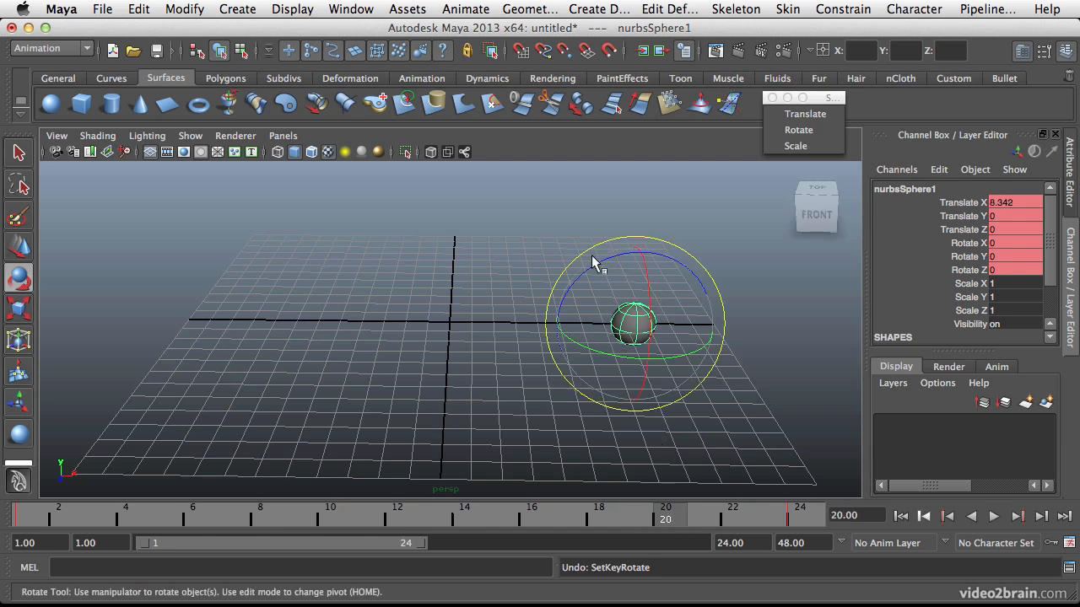
left_click_drag(595, 262, 654, 439)
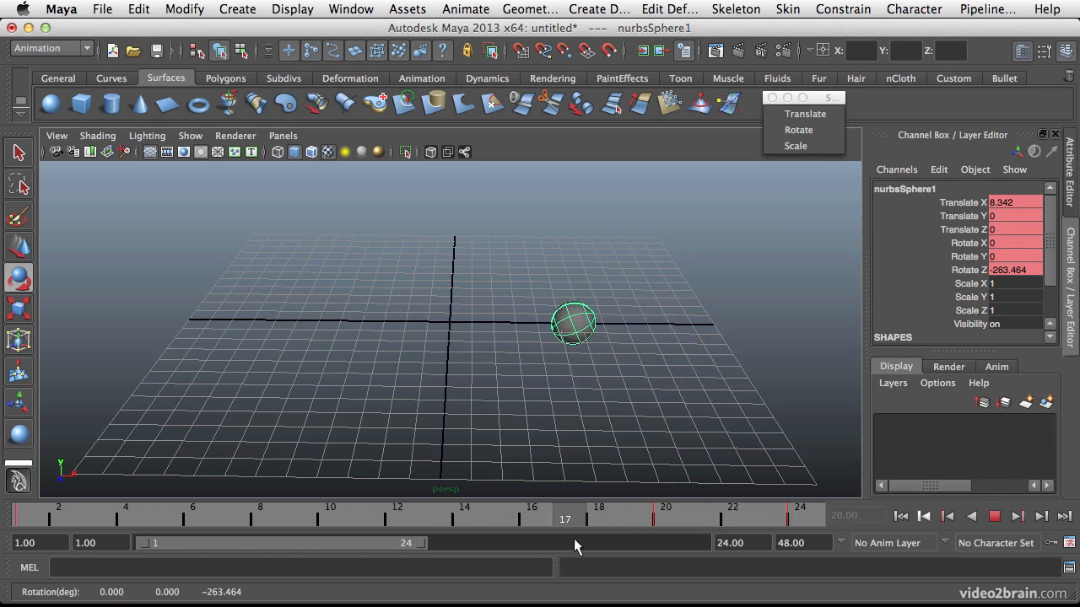
left_click(25, 518)
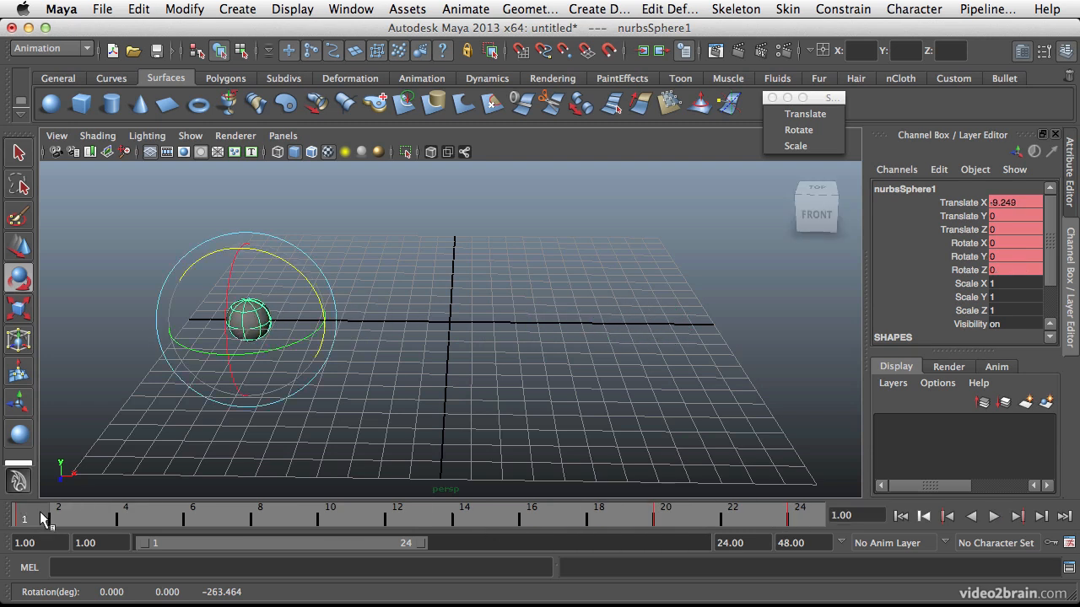
mouse_move(57, 512)
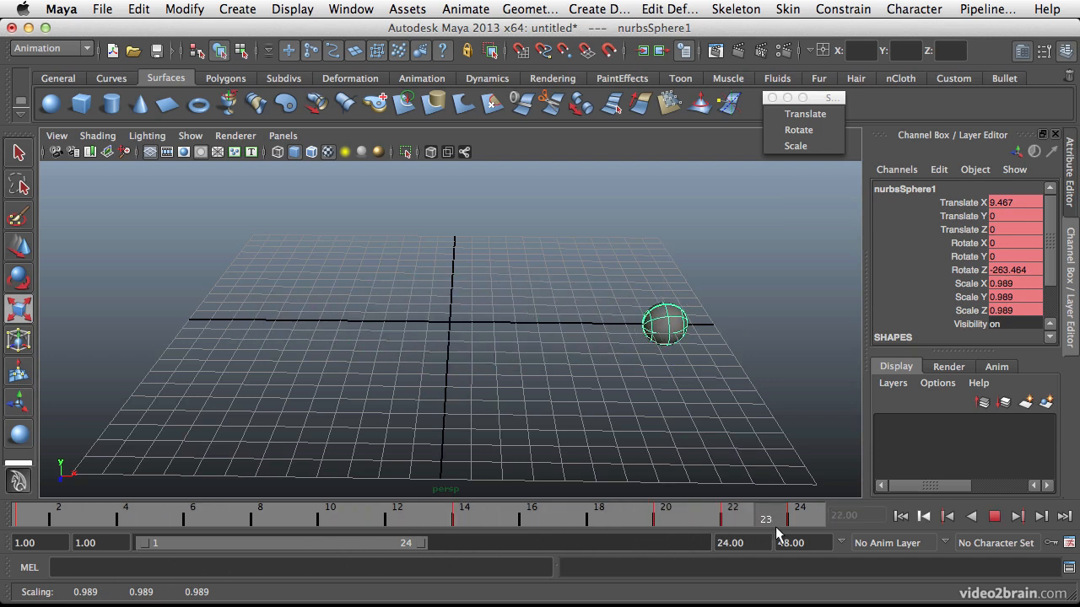
left_click_drag(766, 519, 563, 519)
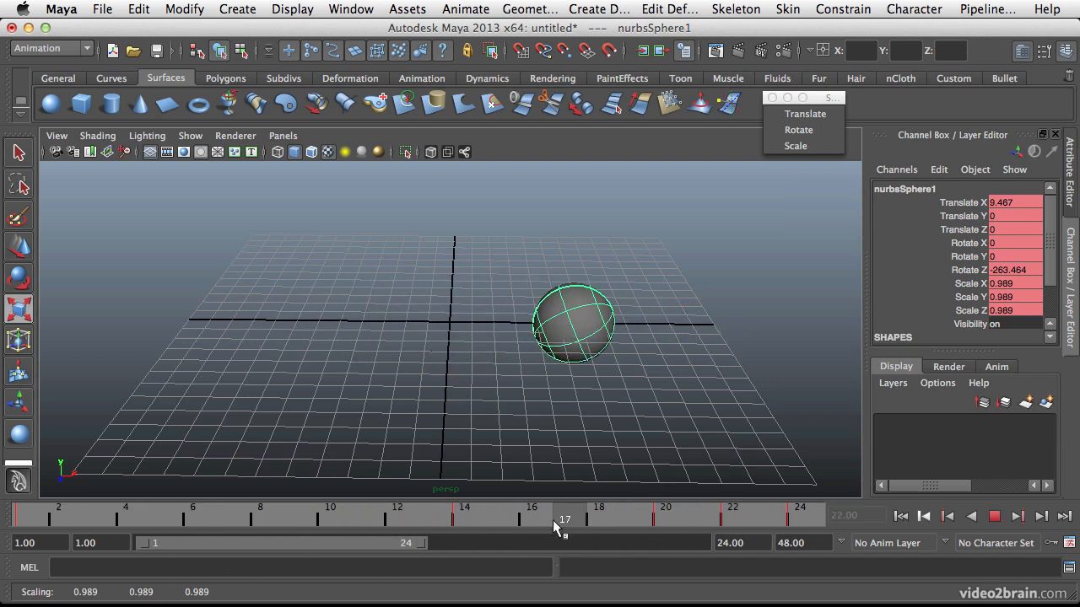
left_click_drag(564, 512, 769, 512)
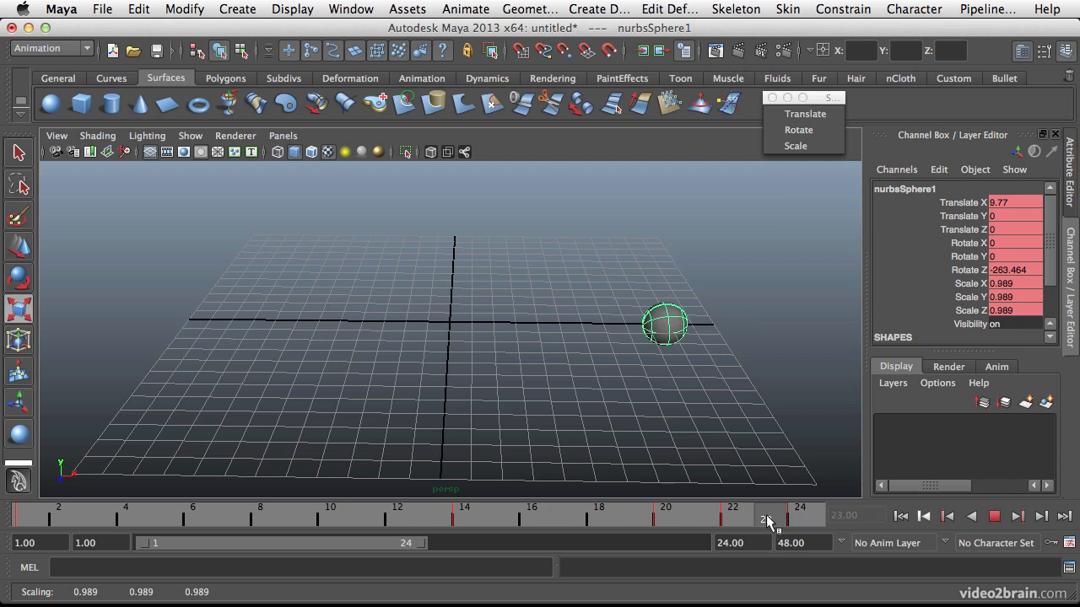
left_click_drag(766, 519, 59, 519)
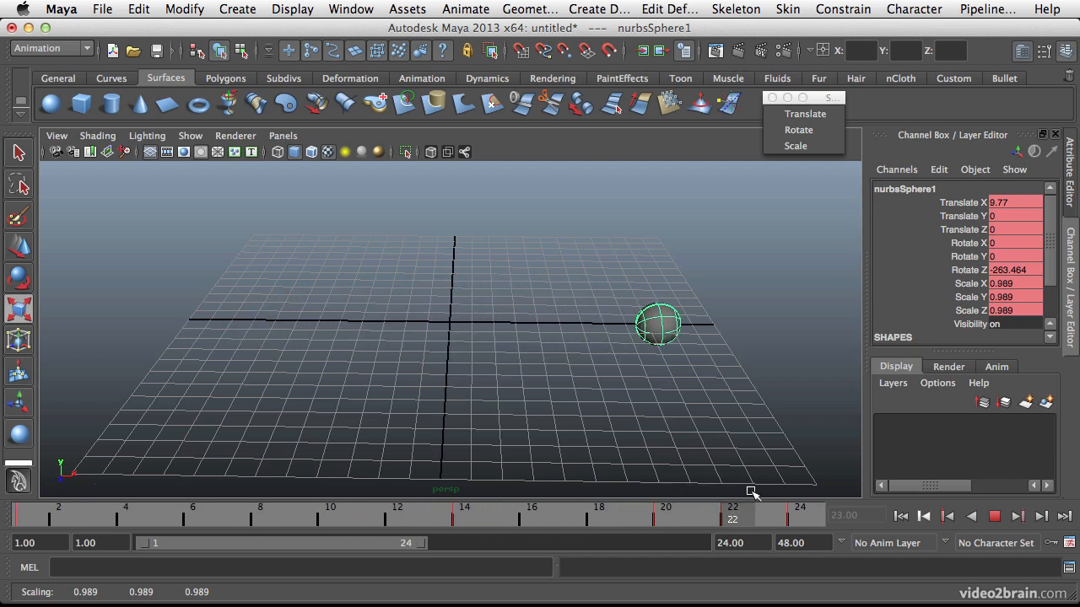
left_click_drag(732, 513, 130, 513)
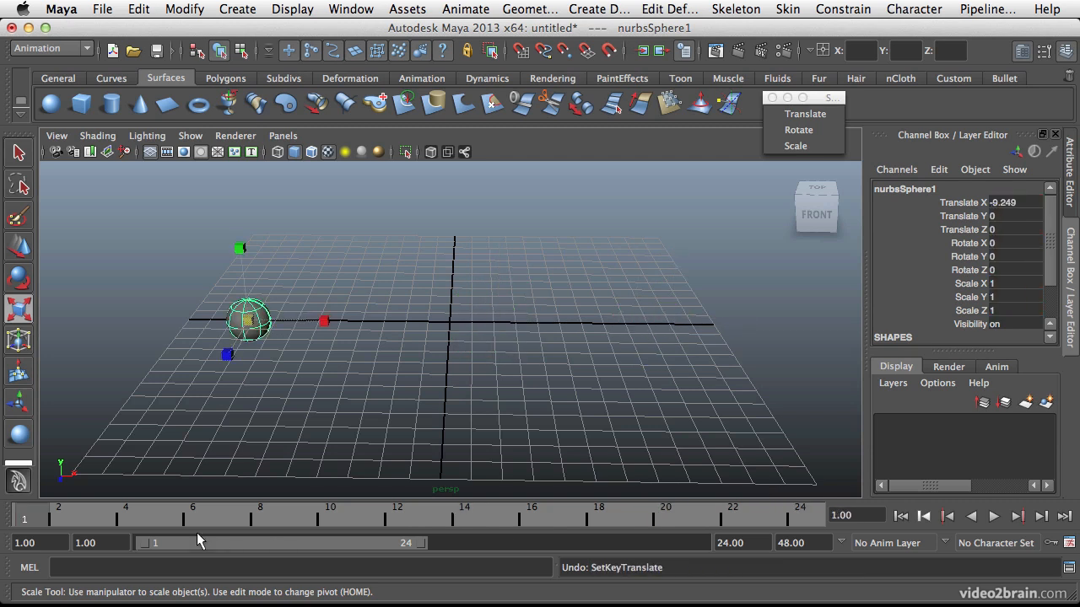
mouse_move(588, 398)
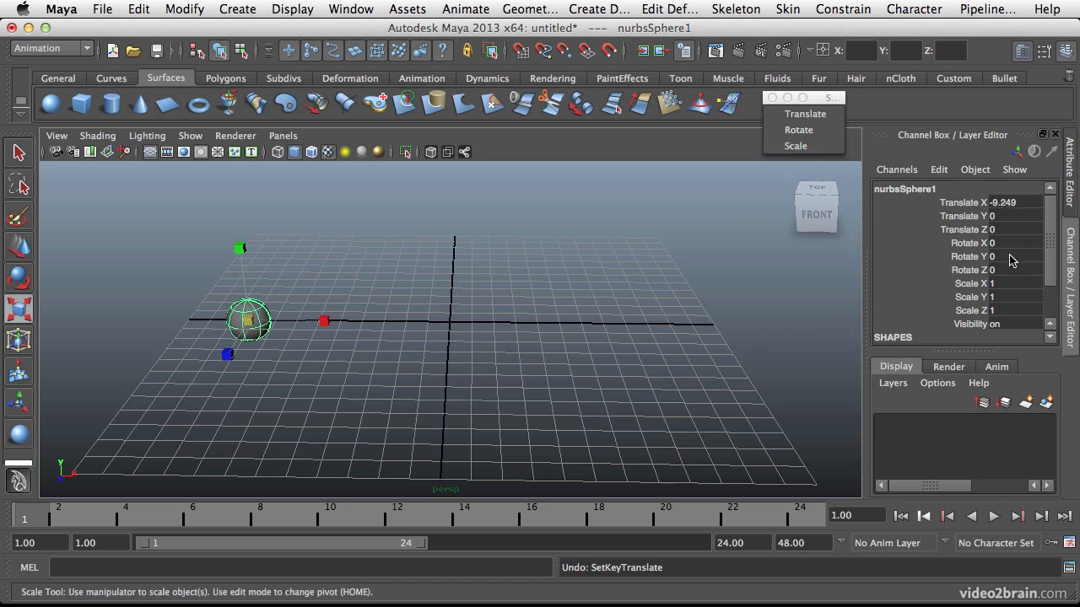
Step: Switch to the Select tool with the unkeyed sphere on frame 1
left_click(19, 153)
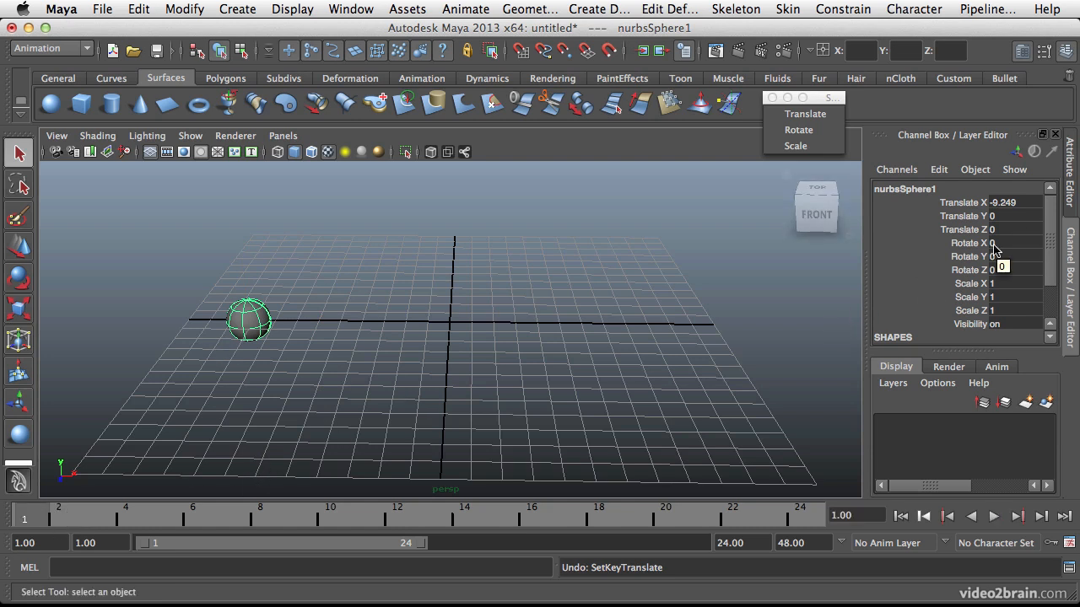
mouse_move(970, 232)
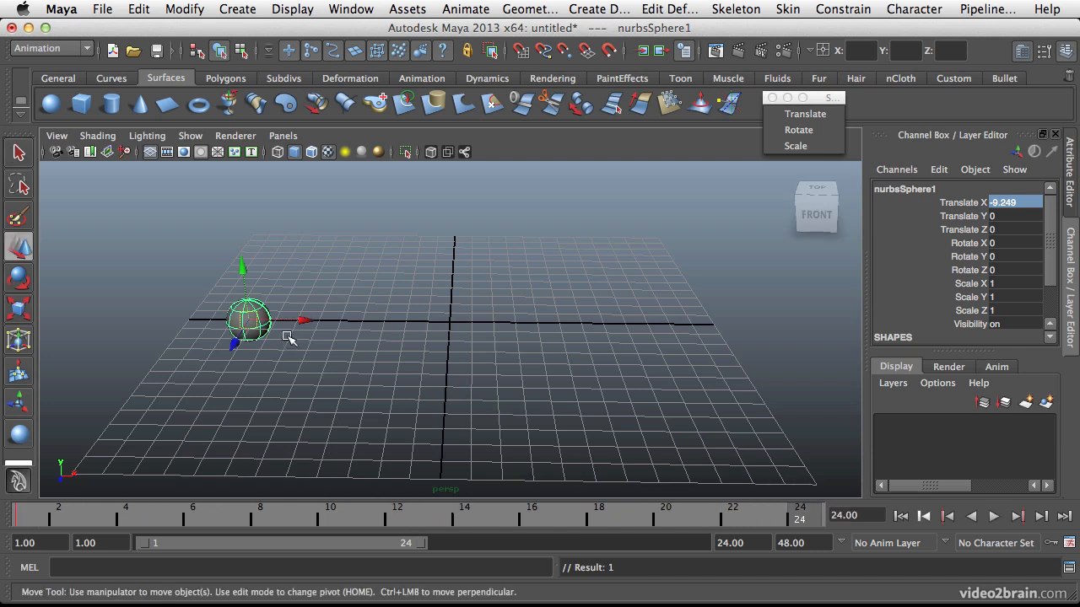
Step: Move the sphere to the grid's right side and key only Translate X
left_click_drag(302, 320, 750, 323)
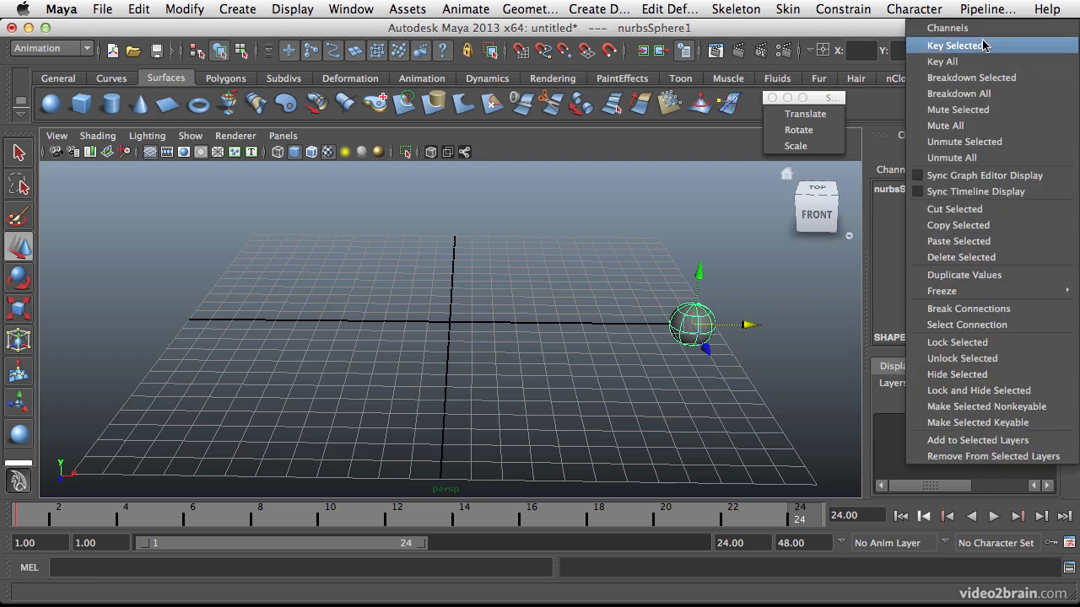
left_click(955, 45)
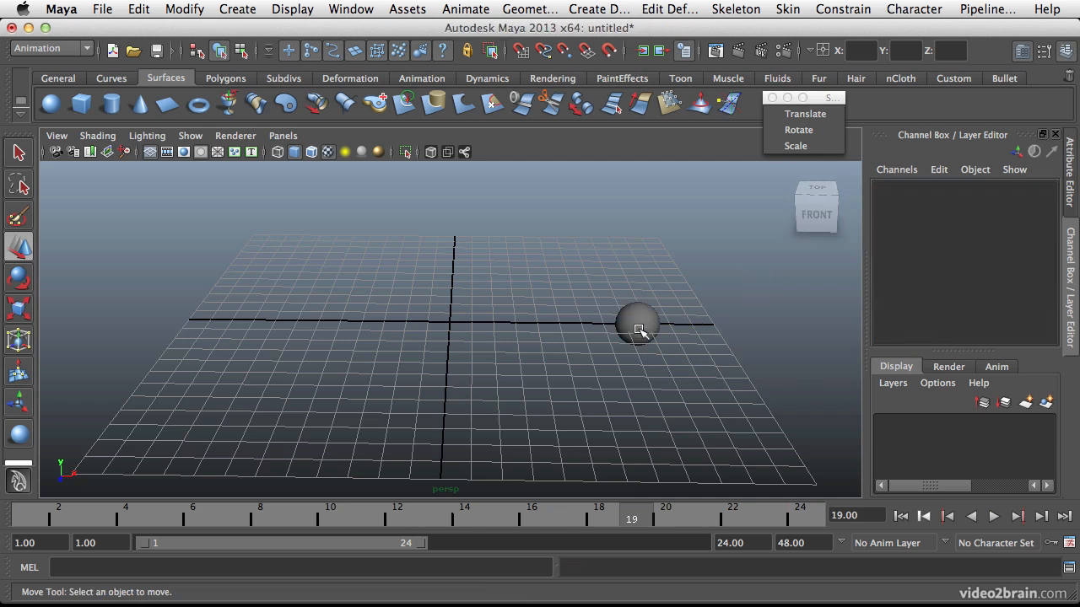
left_click(638, 327)
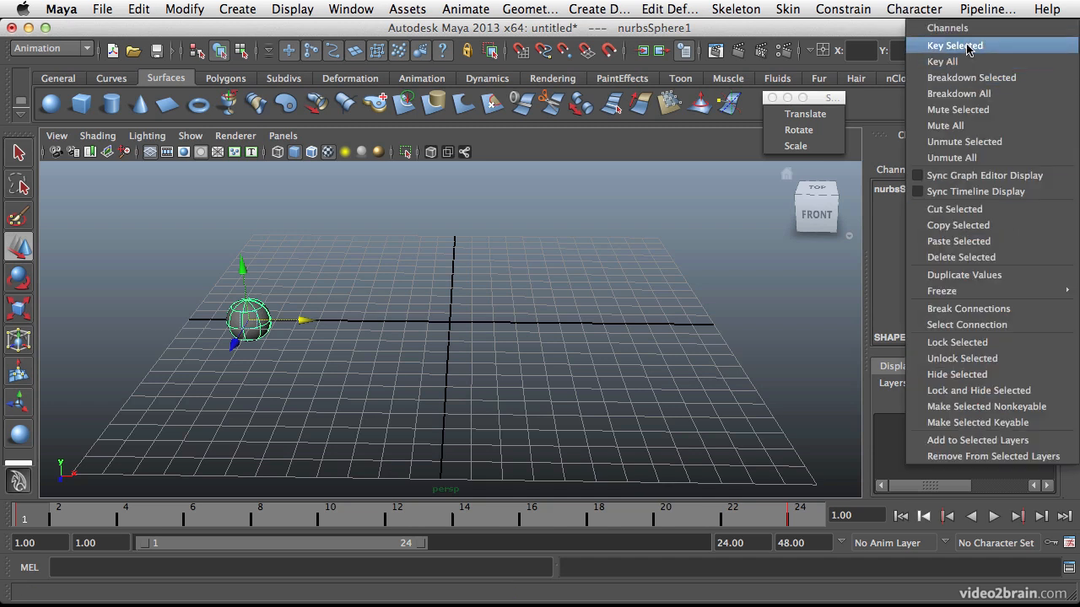
left_click_drag(249, 318, 637, 321)
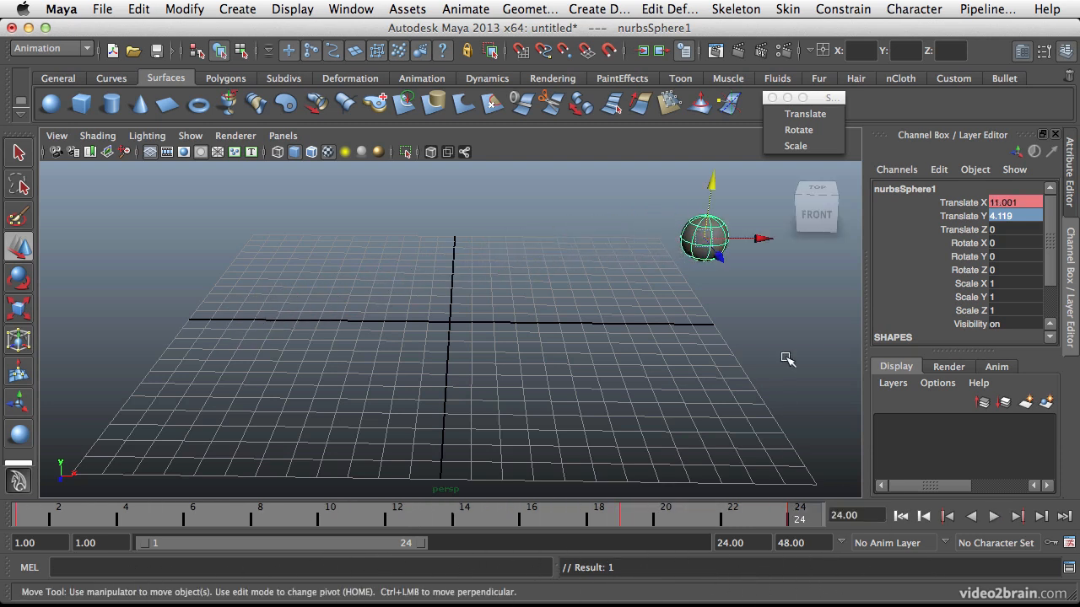
mouse_move(702, 211)
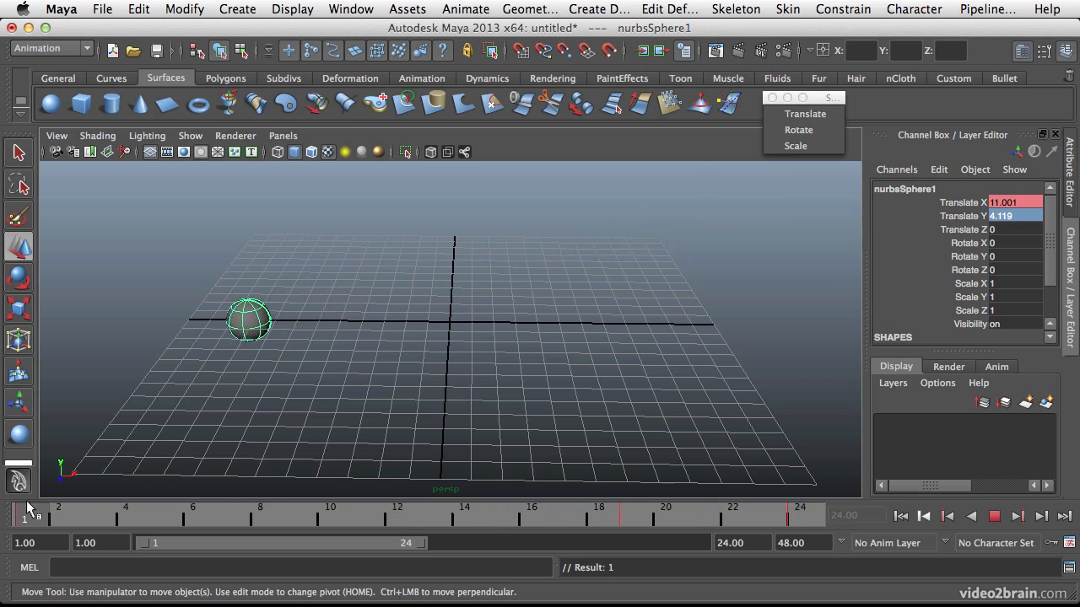
Step: Scrub toward frame 8 and set a scale key on the sphere from the Set Key popup
left_click_drag(249, 320, 648, 239)
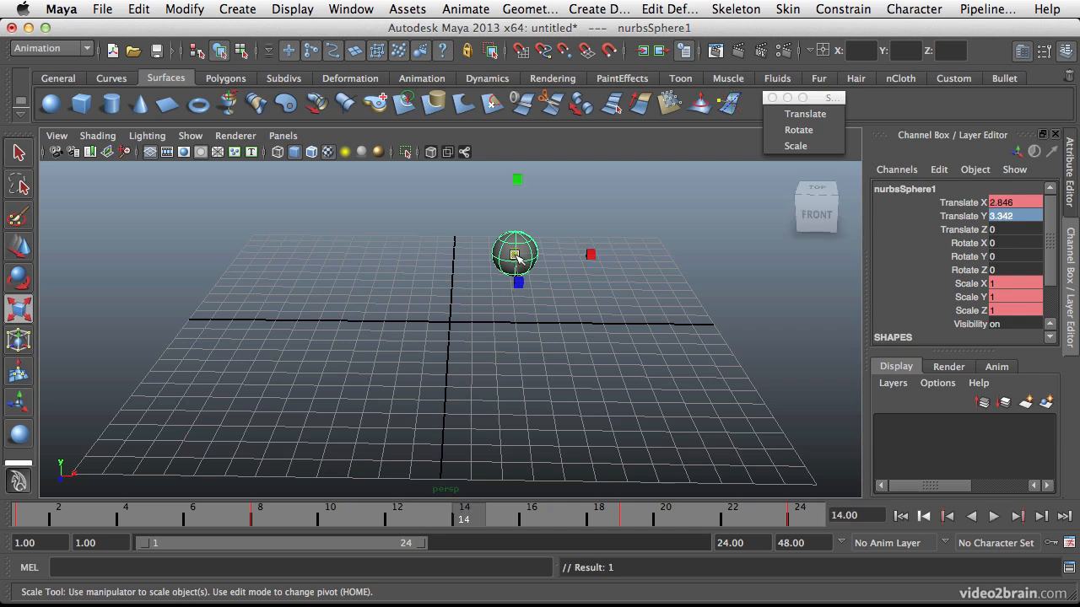
left_click_drag(516, 255, 572, 251)
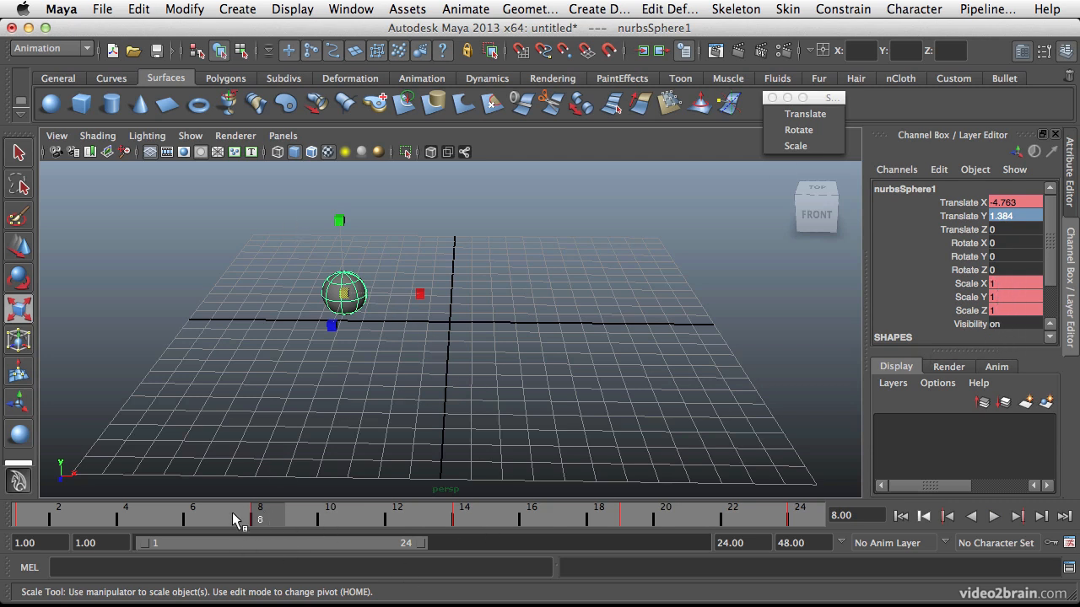
mouse_move(261, 521)
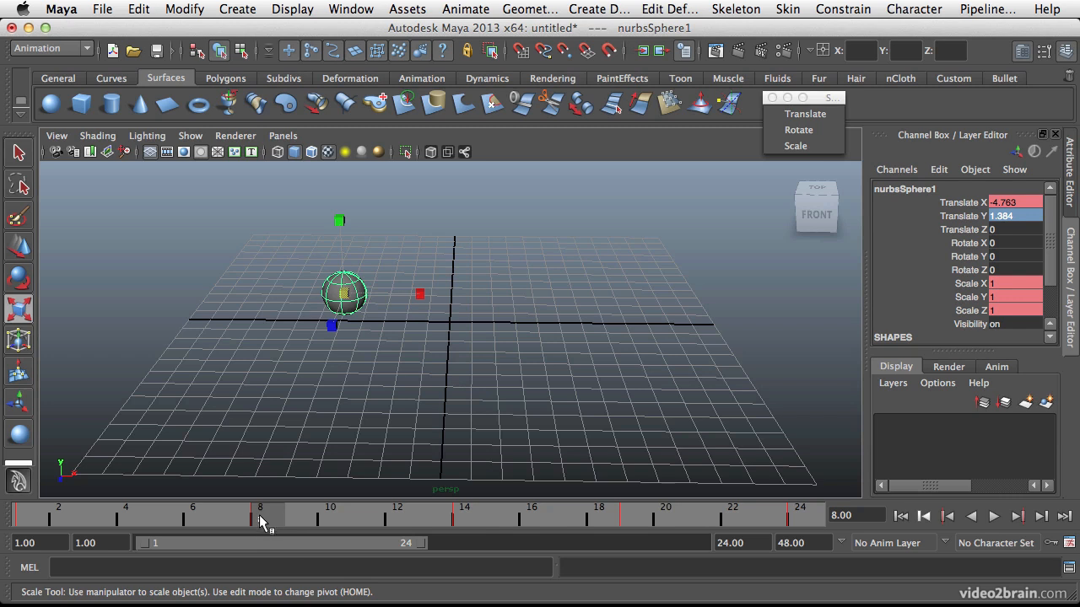
mouse_move(281, 517)
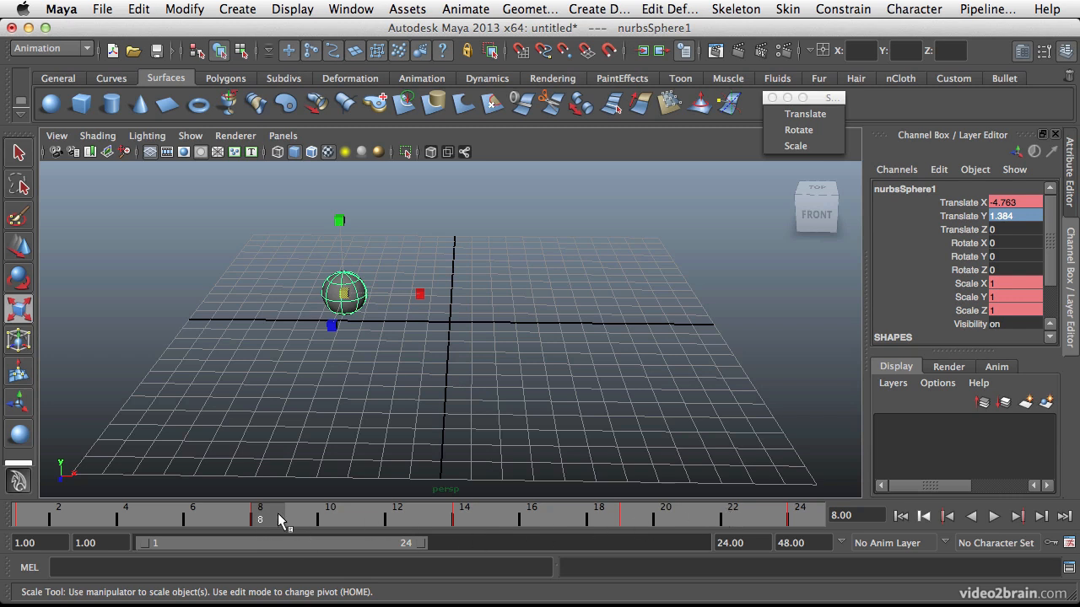
mouse_move(271, 519)
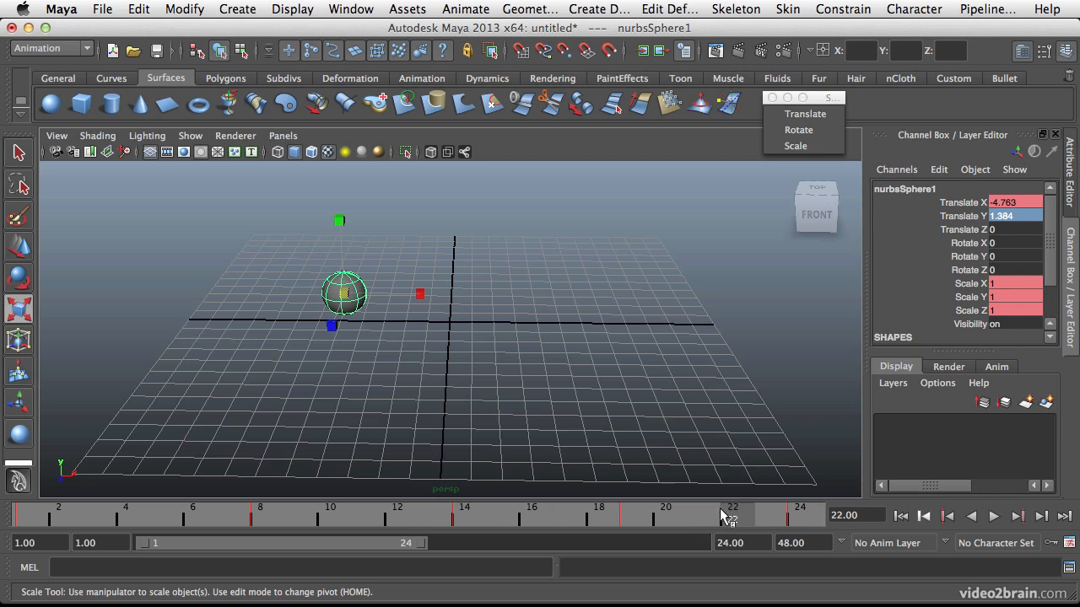
mouse_move(766, 527)
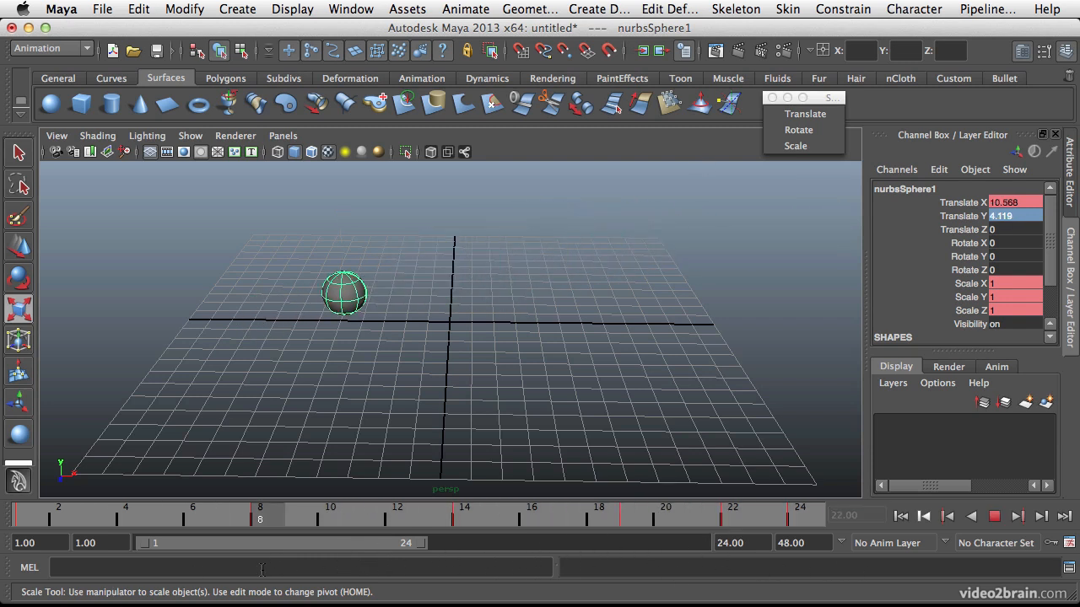
left_click(805, 113)
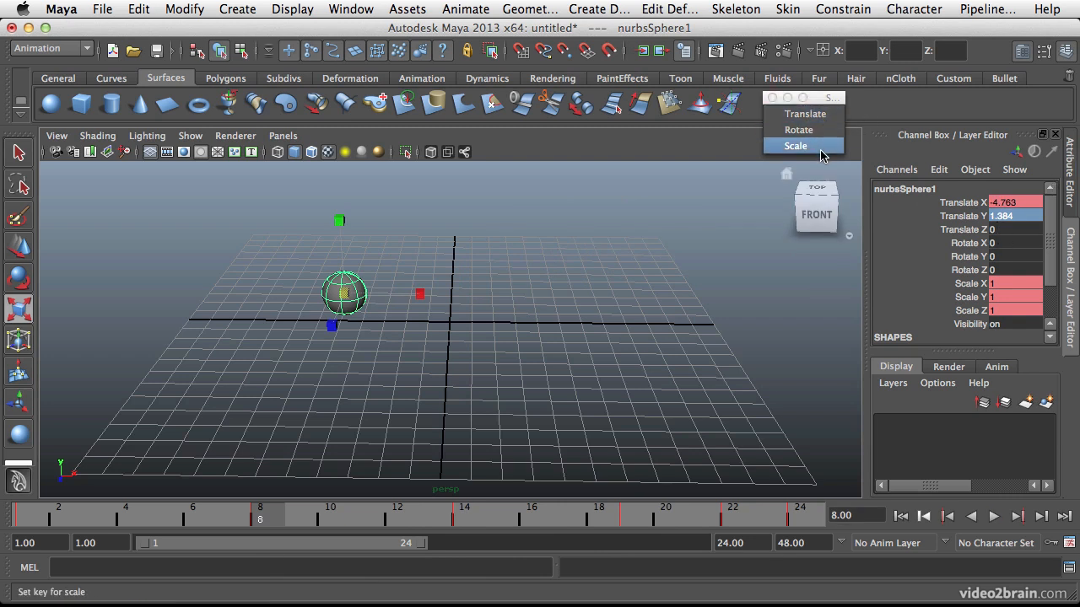
left_click(795, 145)
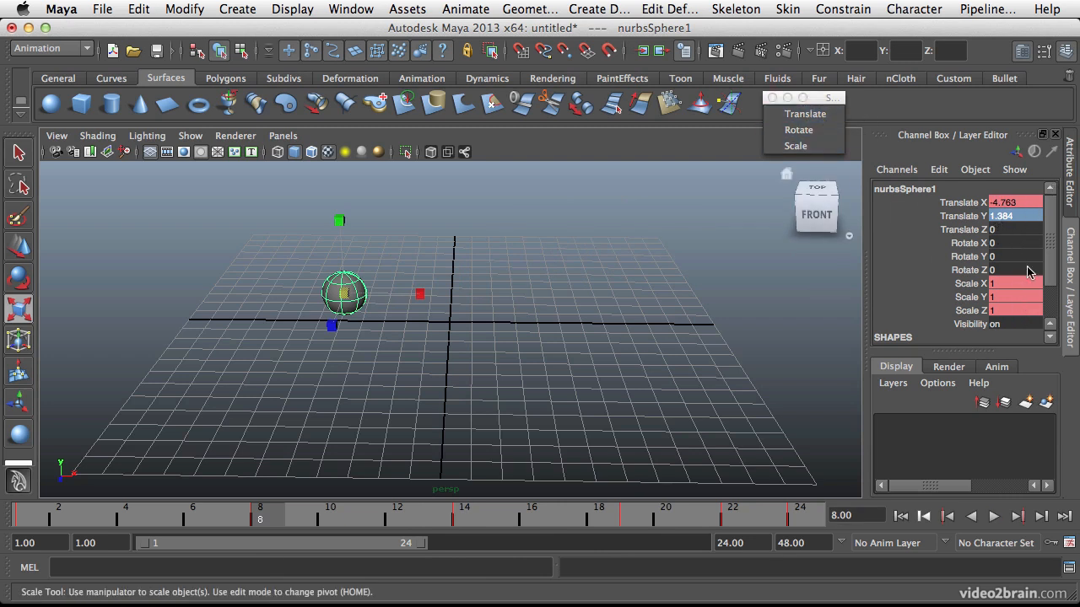